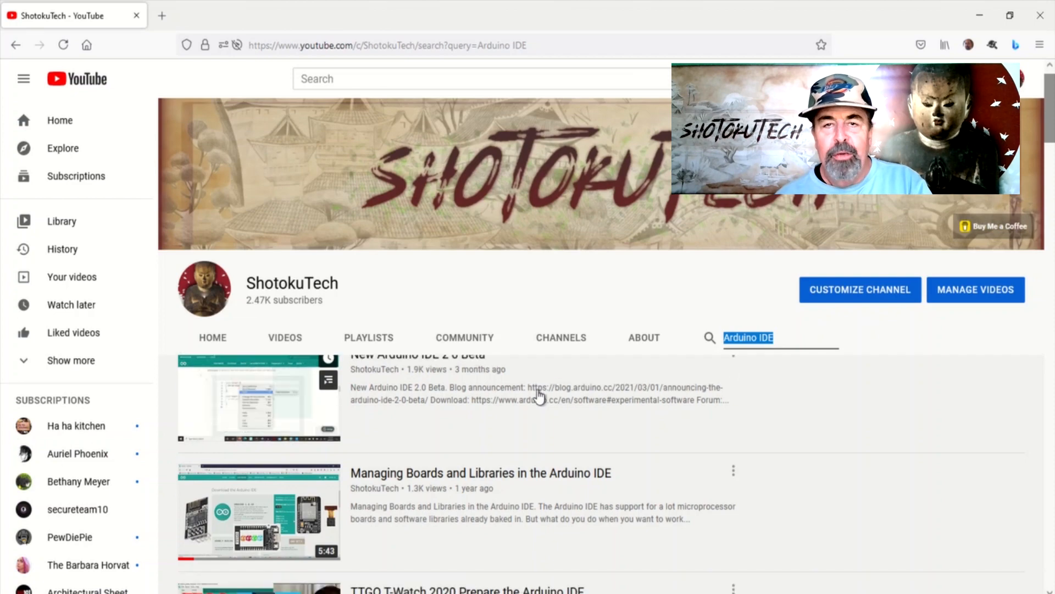
# - Show the Additional Boards Manager URLs list from Preferences, then switch to the arduino.cc software page
pyautogui.scroll(-3)
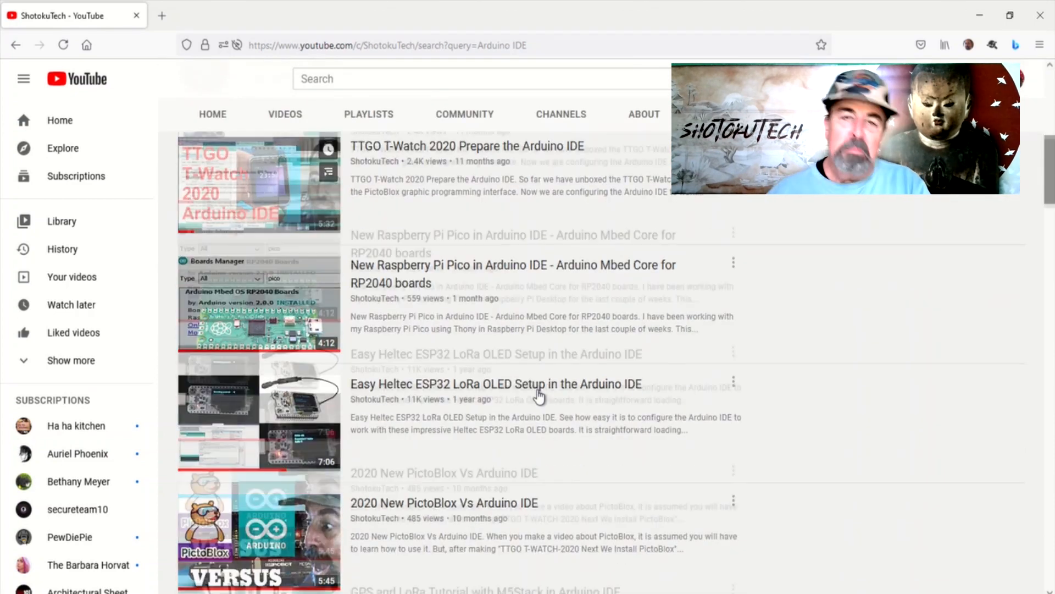
pyautogui.scroll(-3)
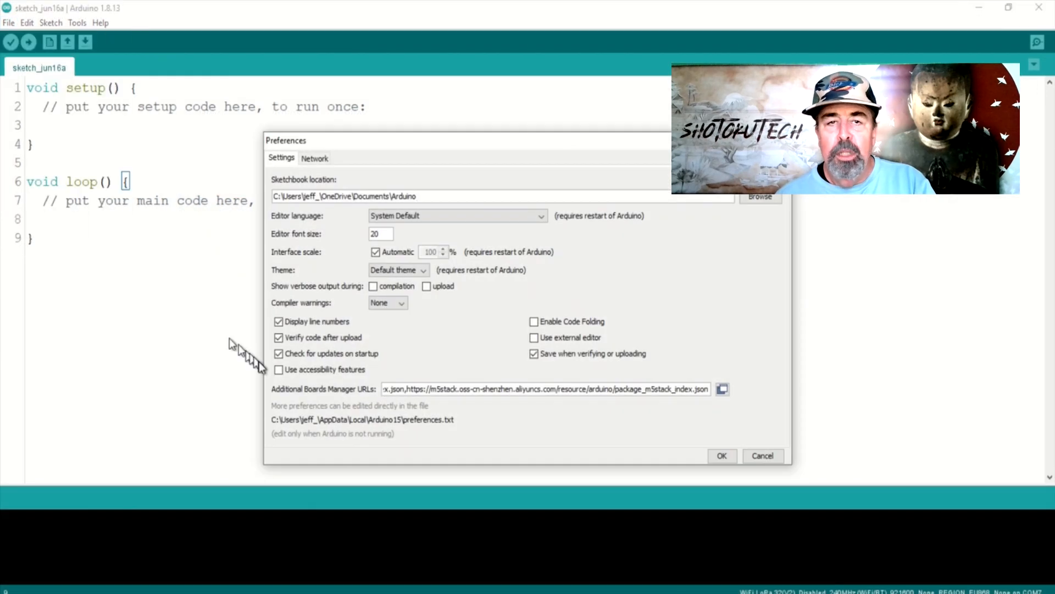
pyautogui.click(723, 388)
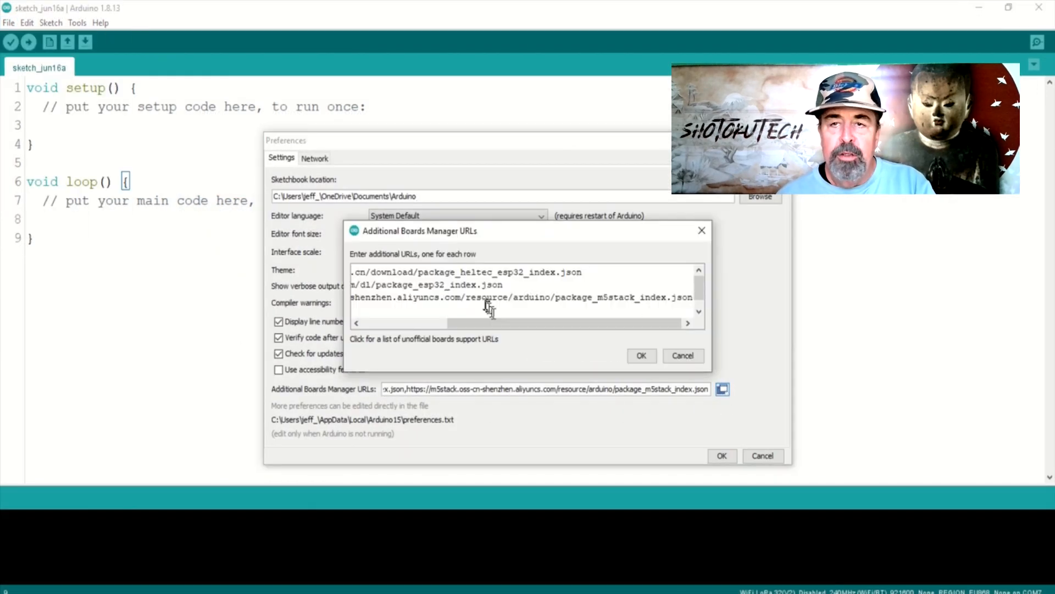
pyautogui.click(640, 355)
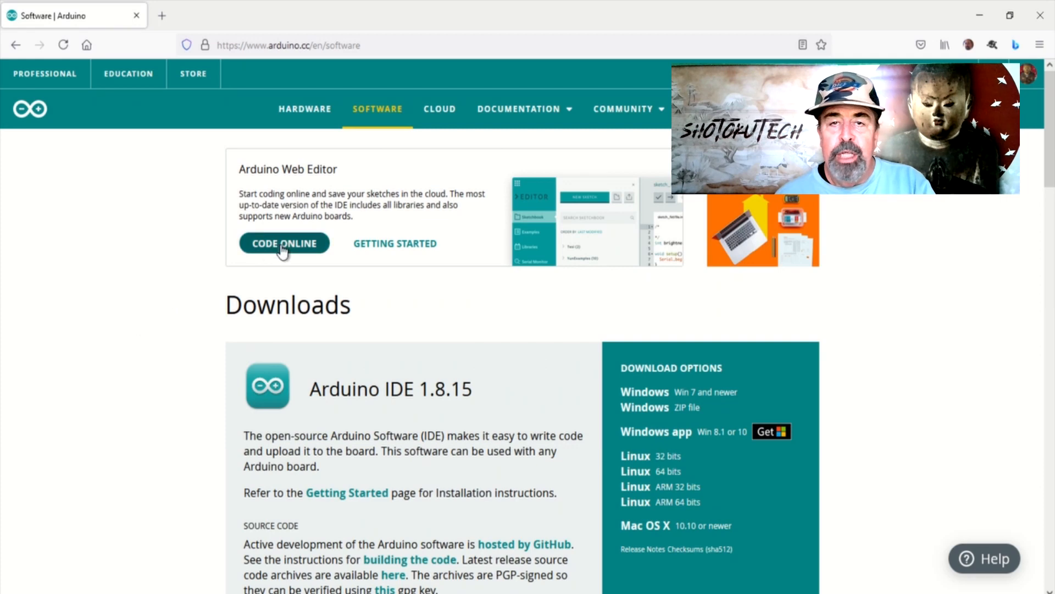
# - Browse down the ShotokuTech channel's 'Arduino IDE' video search results
pyautogui.click(284, 243)
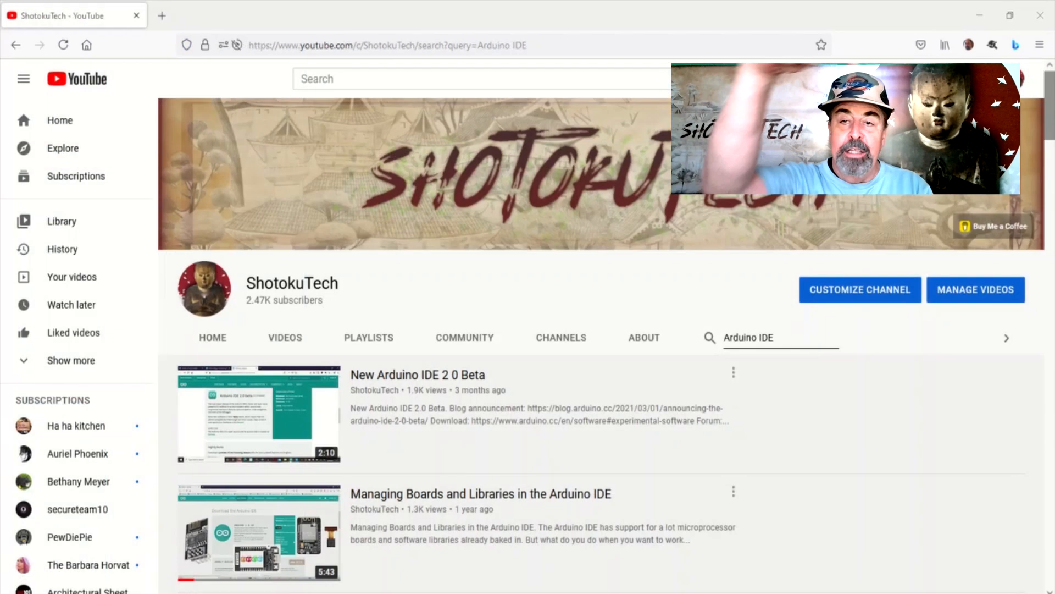
pyautogui.moveTo(815, 303)
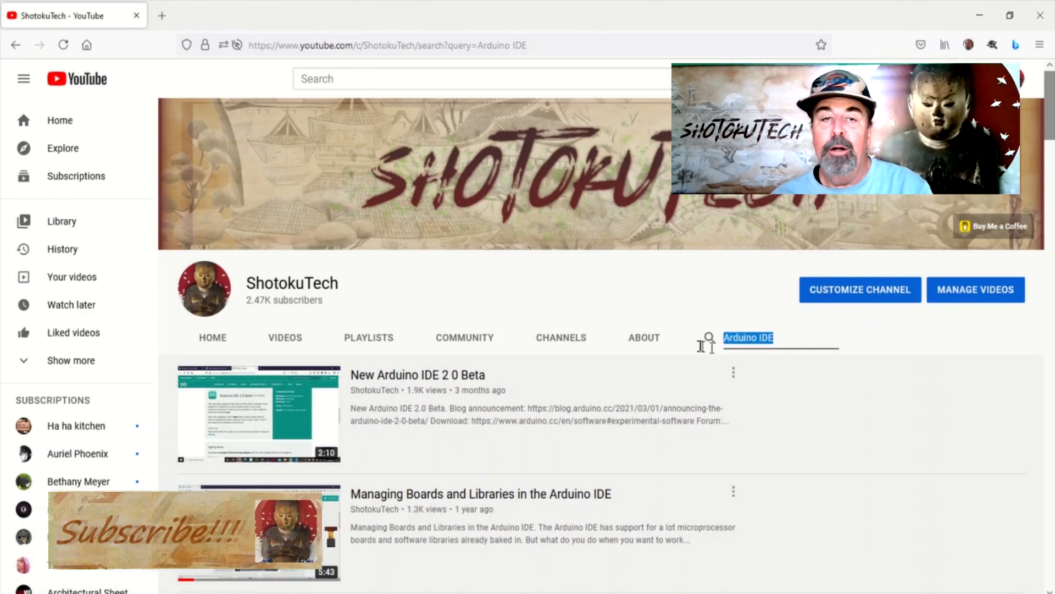
pyautogui.scroll(-3)
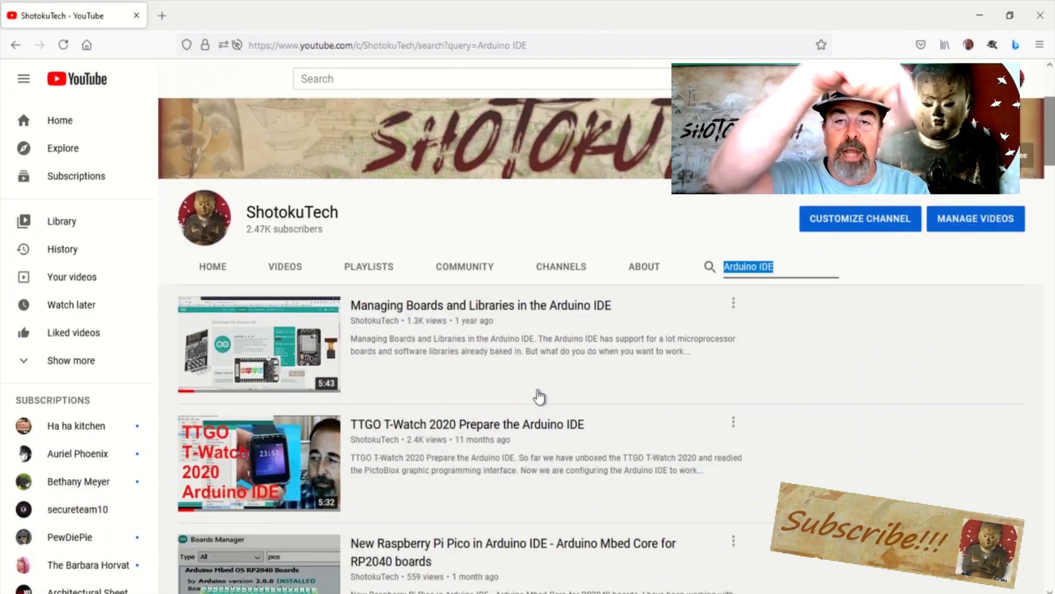
pyautogui.scroll(-3)
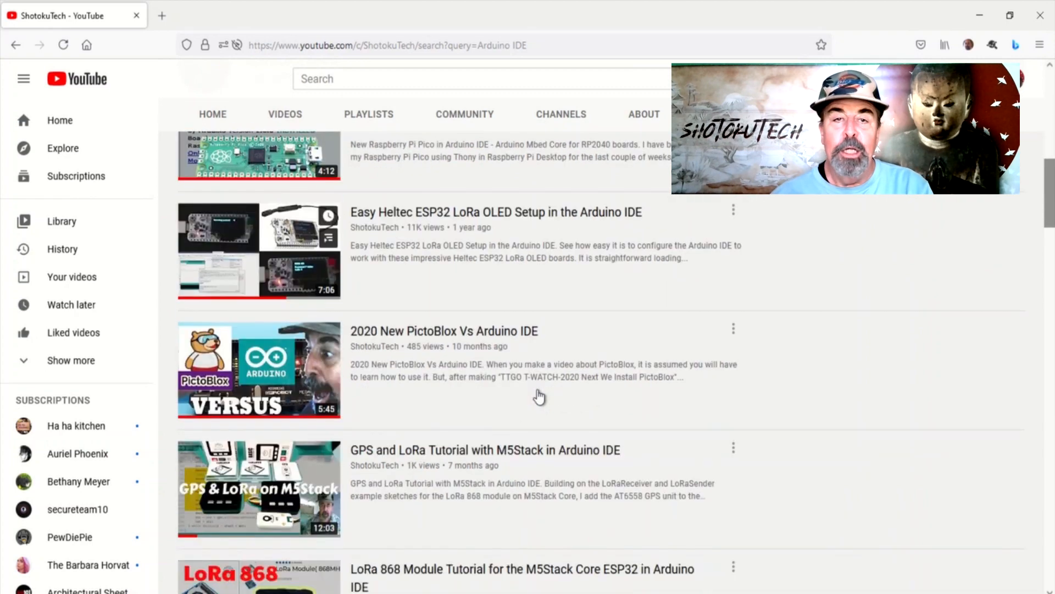
pyautogui.scroll(-3)
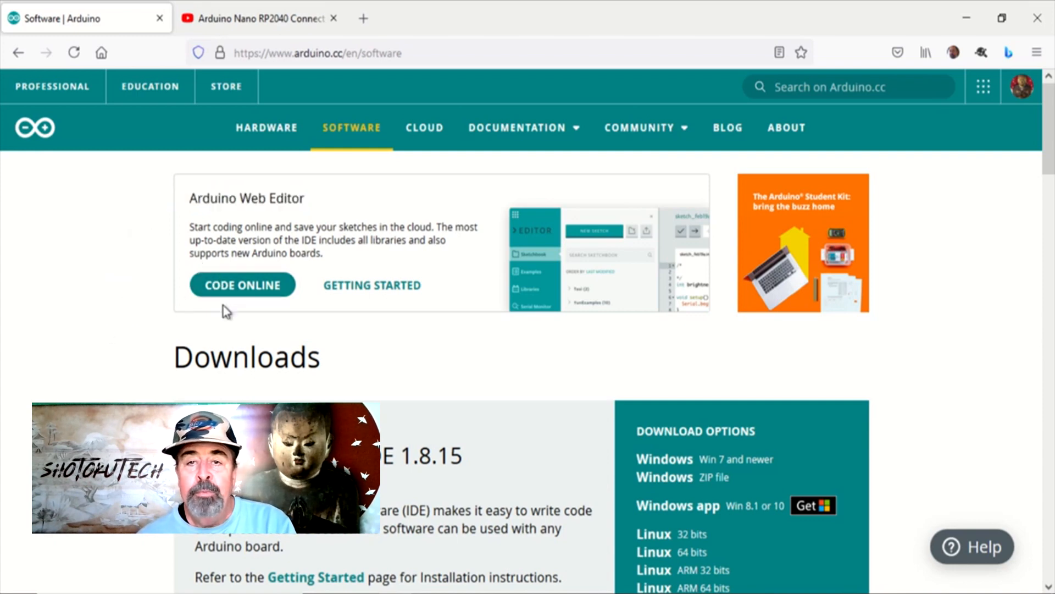
# - Scroll the software page to the Arduino IDE 1.8.15 Download Options panel
pyautogui.scroll(-3)
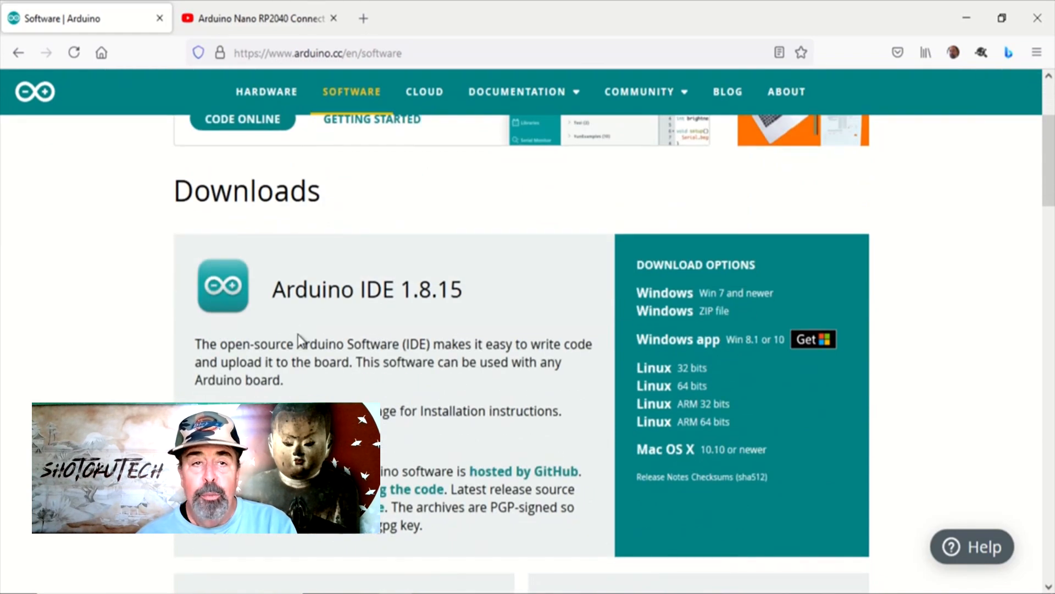
pyautogui.scroll(-3)
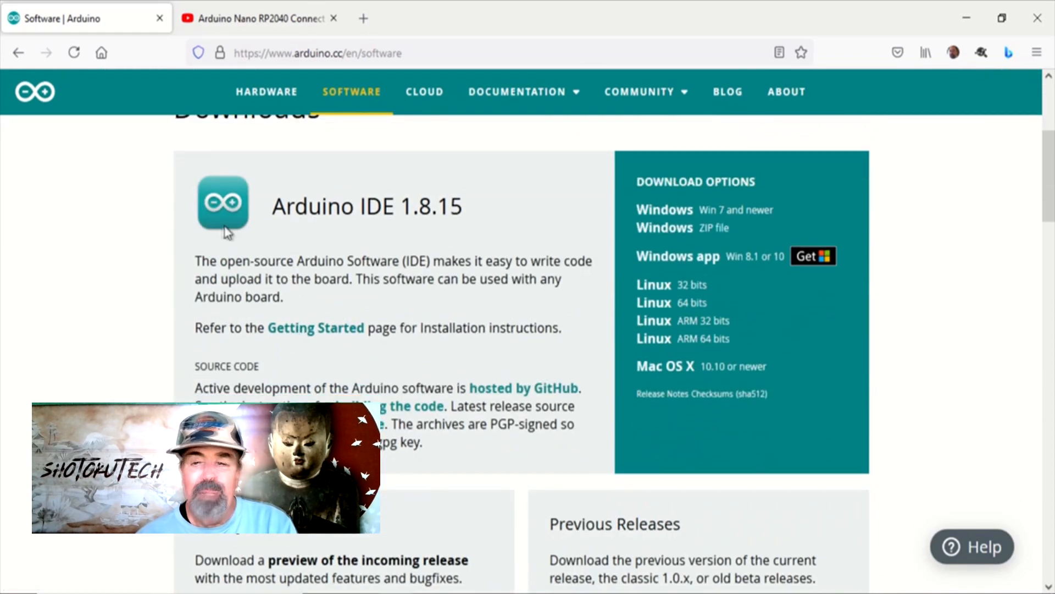
pyautogui.moveTo(664, 209)
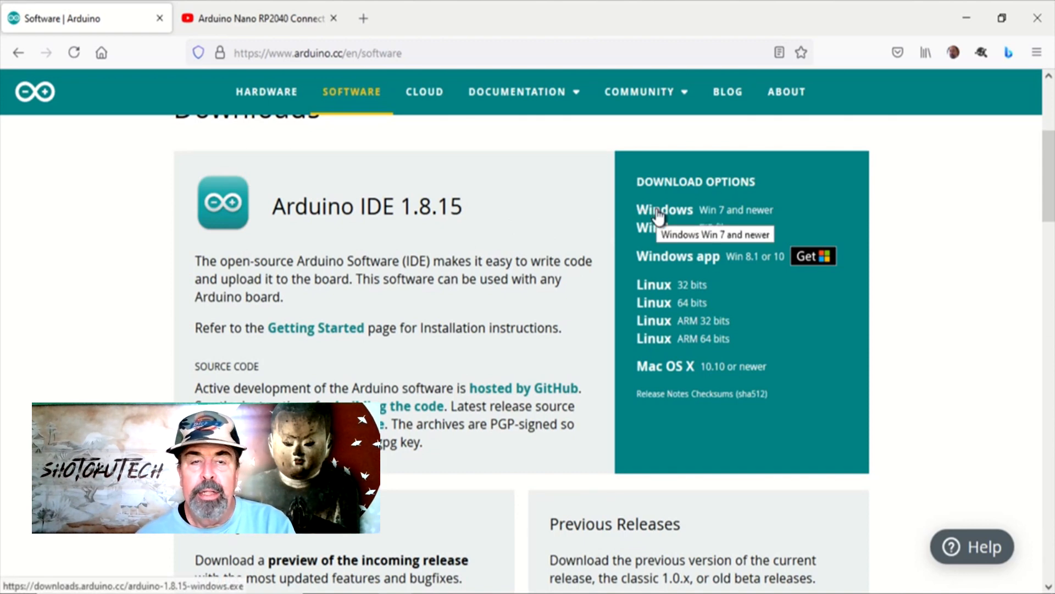
pyautogui.moveTo(259, 19)
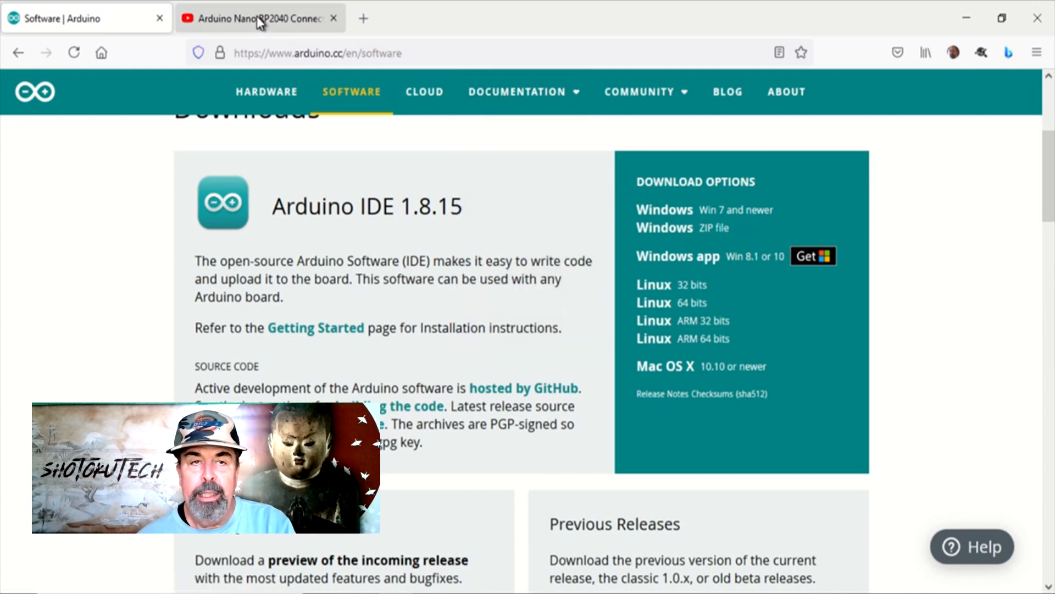
# - Browse the Nano RP2040 Connect docs down to Essentials and Tutorials, then go to the Arduino home page
pyautogui.click(256, 19)
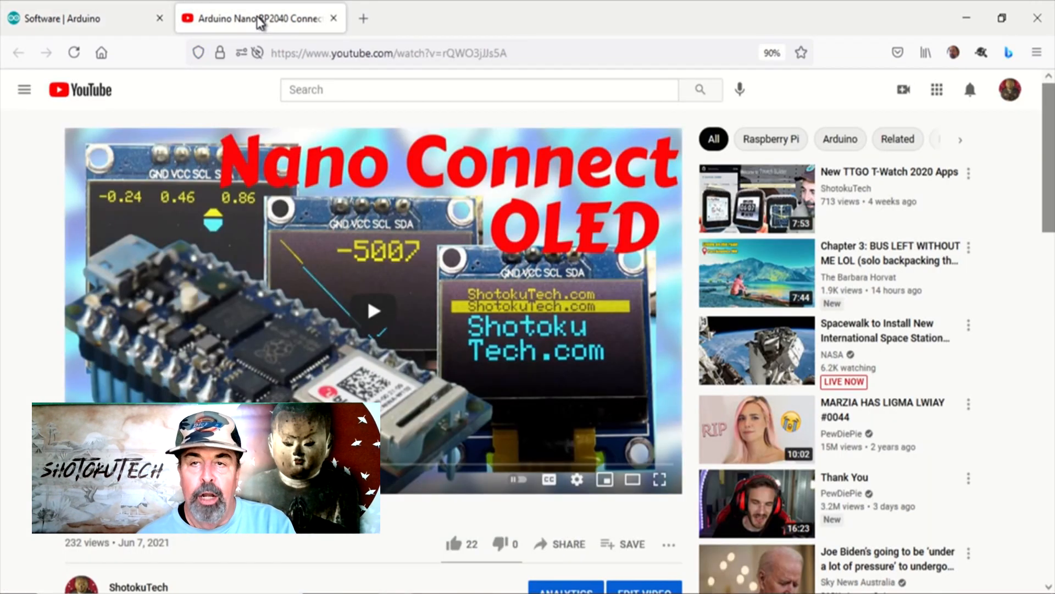
pyautogui.moveTo(73, 19)
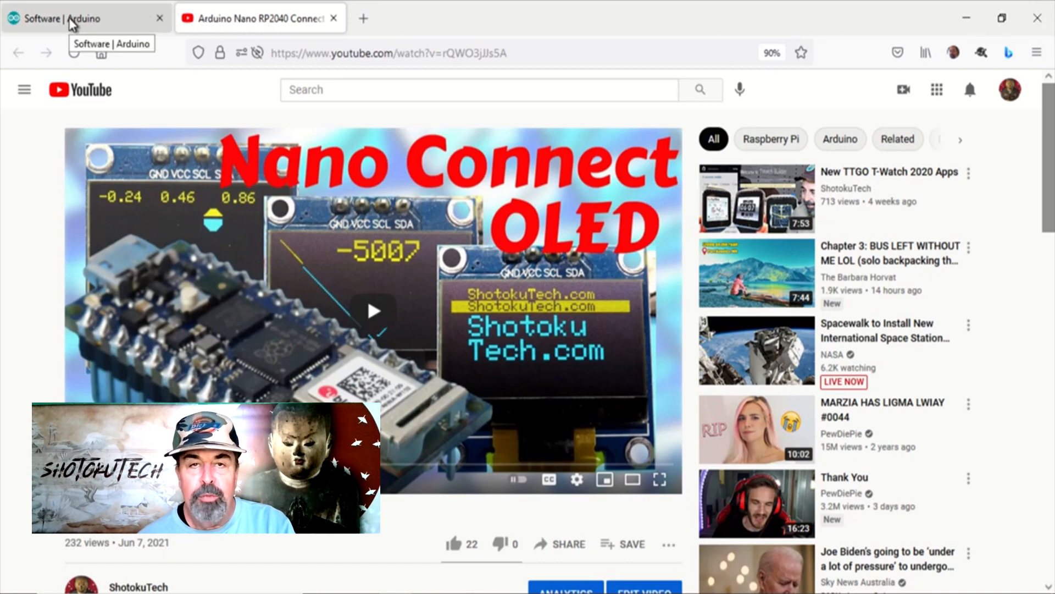
pyautogui.click(80, 19)
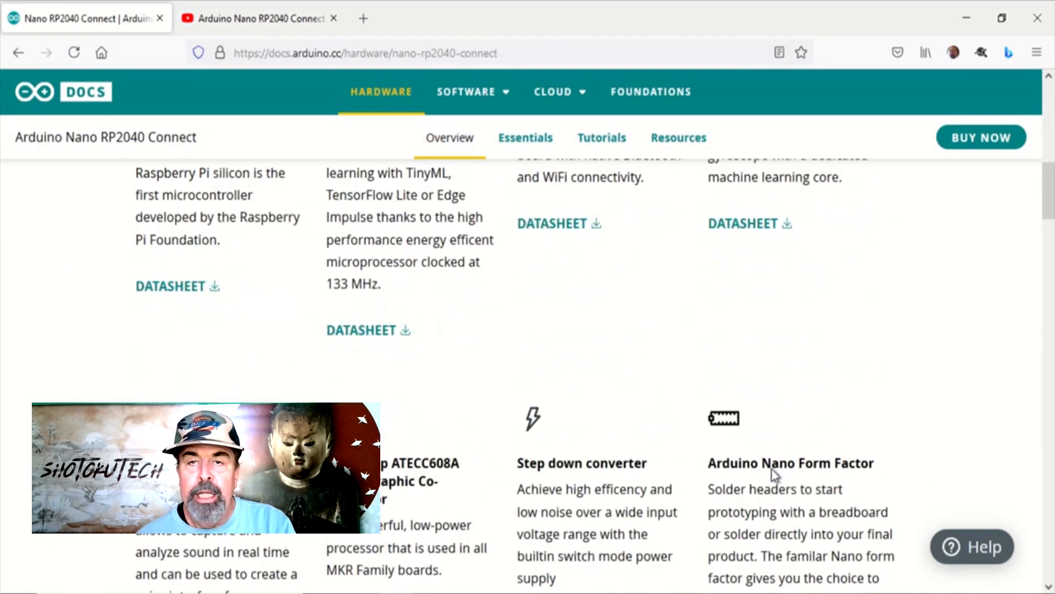
pyautogui.scroll(-3)
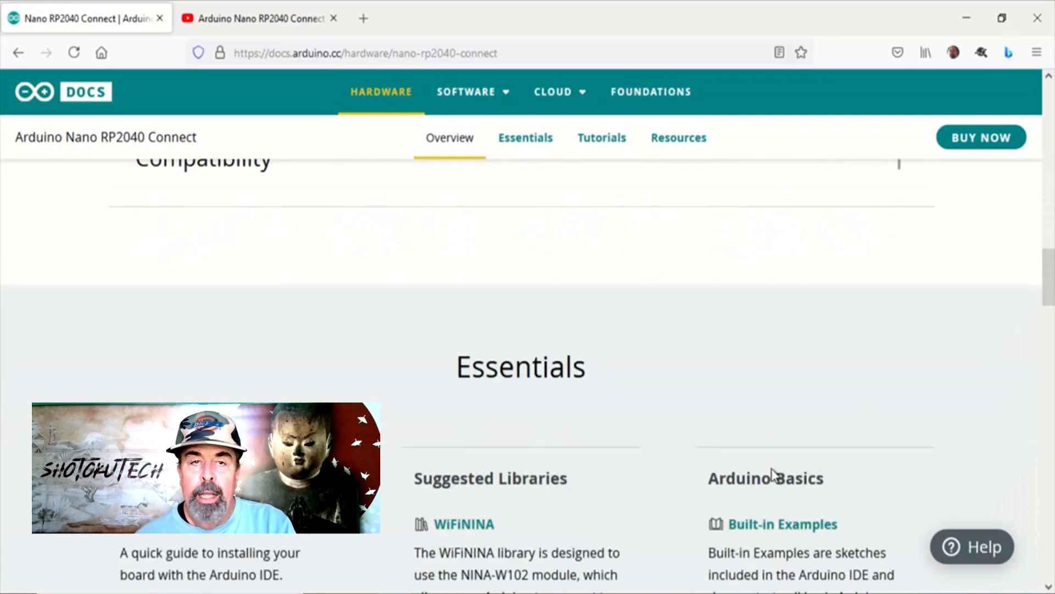
pyautogui.scroll(-3)
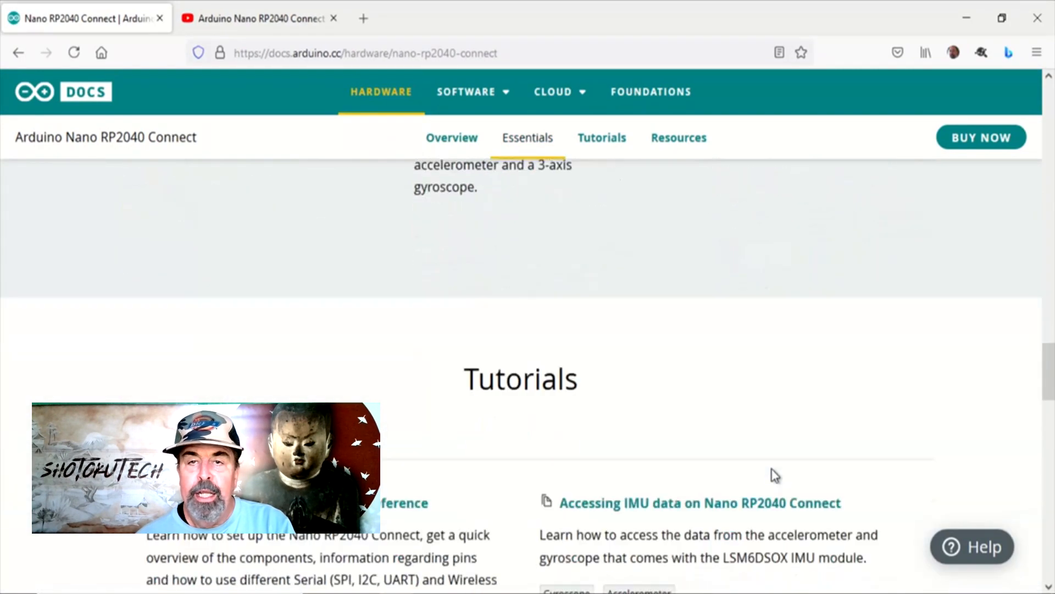
pyautogui.scroll(-3)
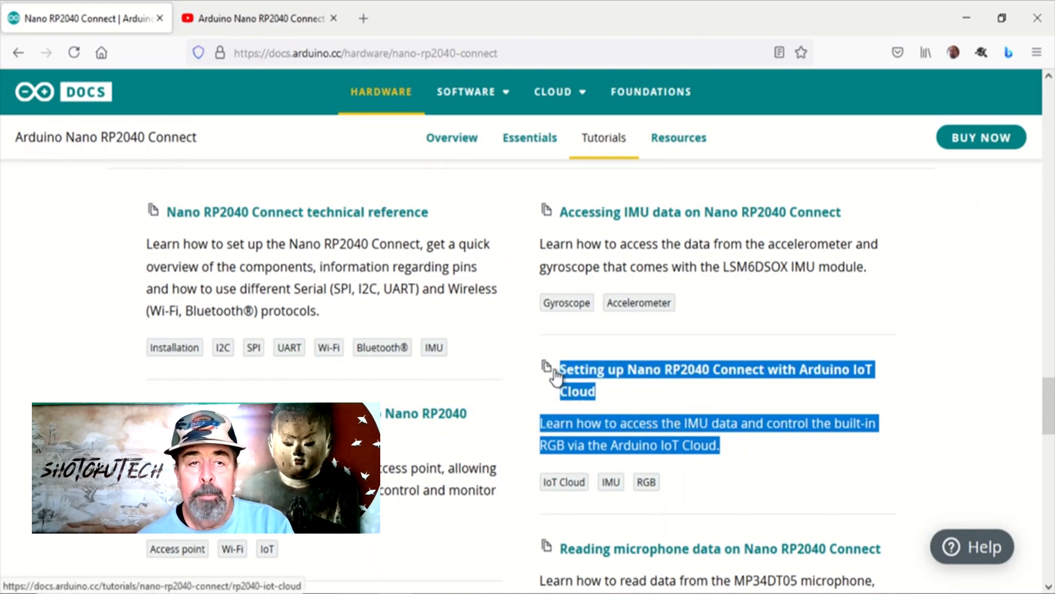
pyautogui.click(34, 91)
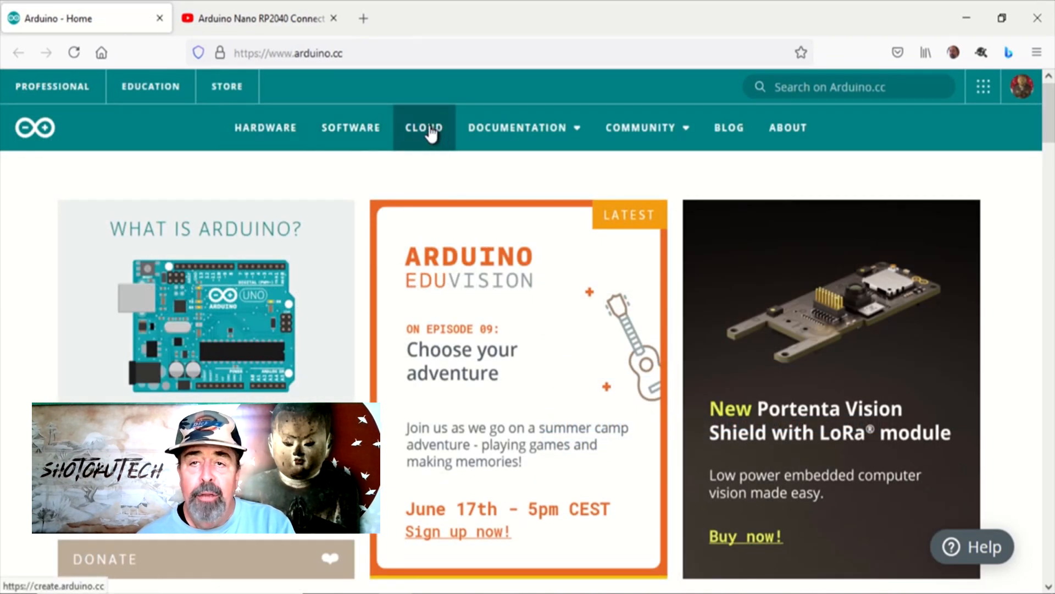
# - Launch the Web Editor from the Arduino Cloud apps page, loading Untitled_jun18a
pyautogui.click(425, 127)
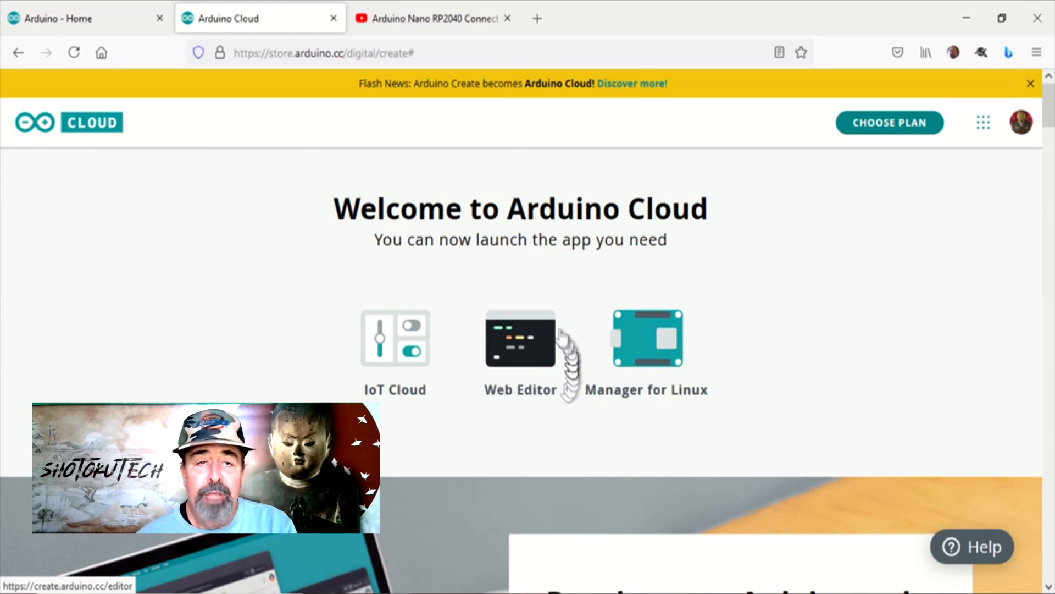
pyautogui.click(520, 339)
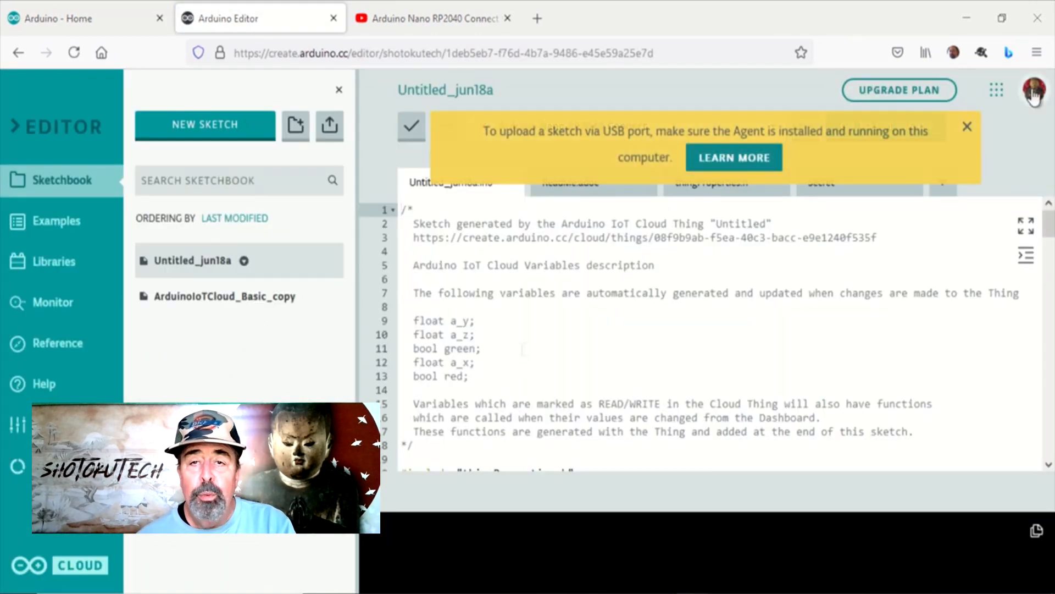
# - Download the Create Agent installer for Win64 and open its containing Downloads folder
pyautogui.click(1034, 89)
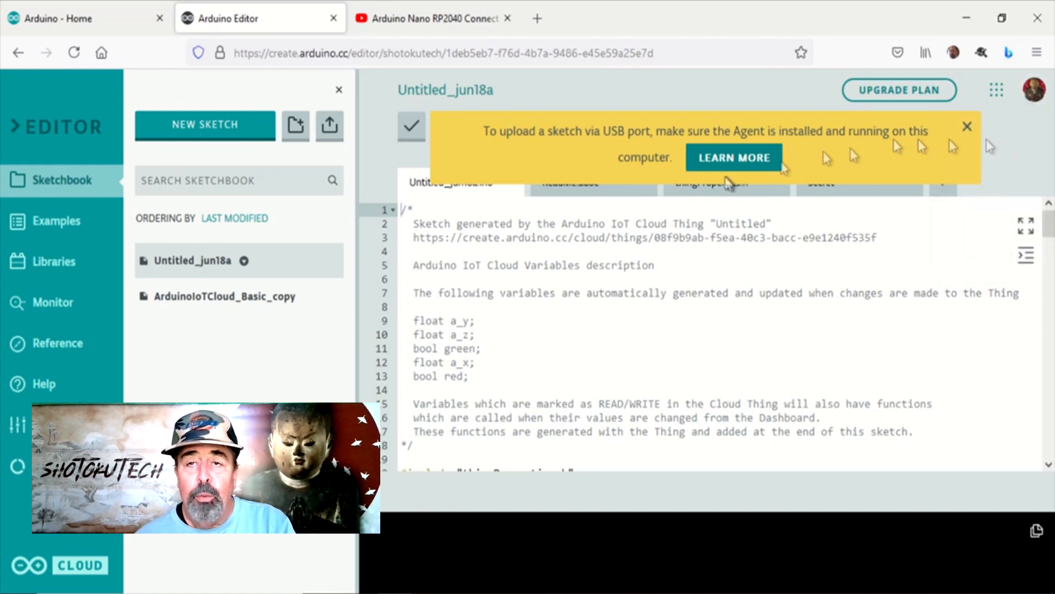
pyautogui.moveTo(609, 168)
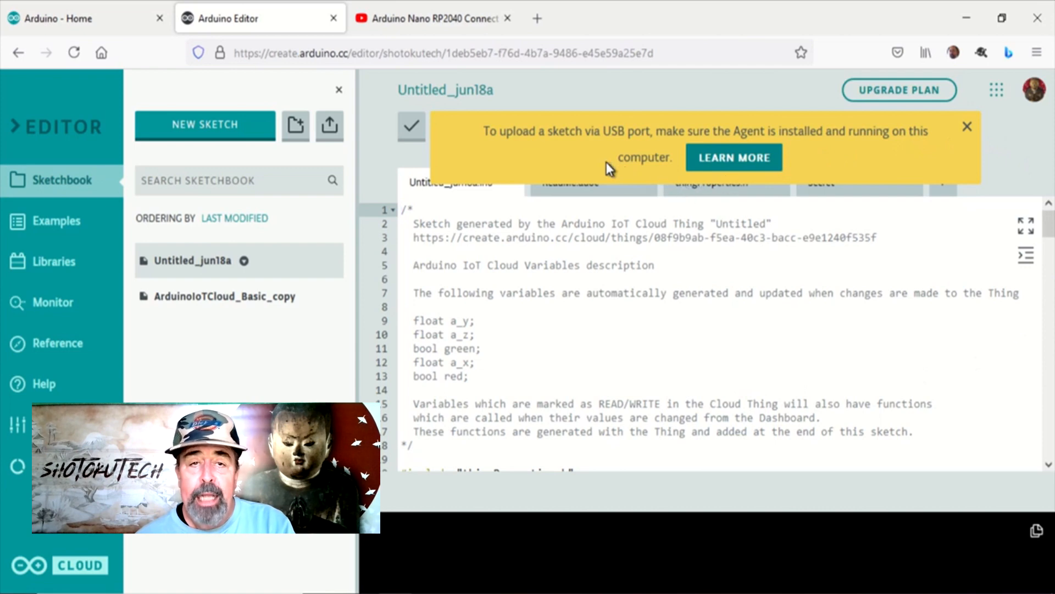
pyautogui.moveTo(629, 151)
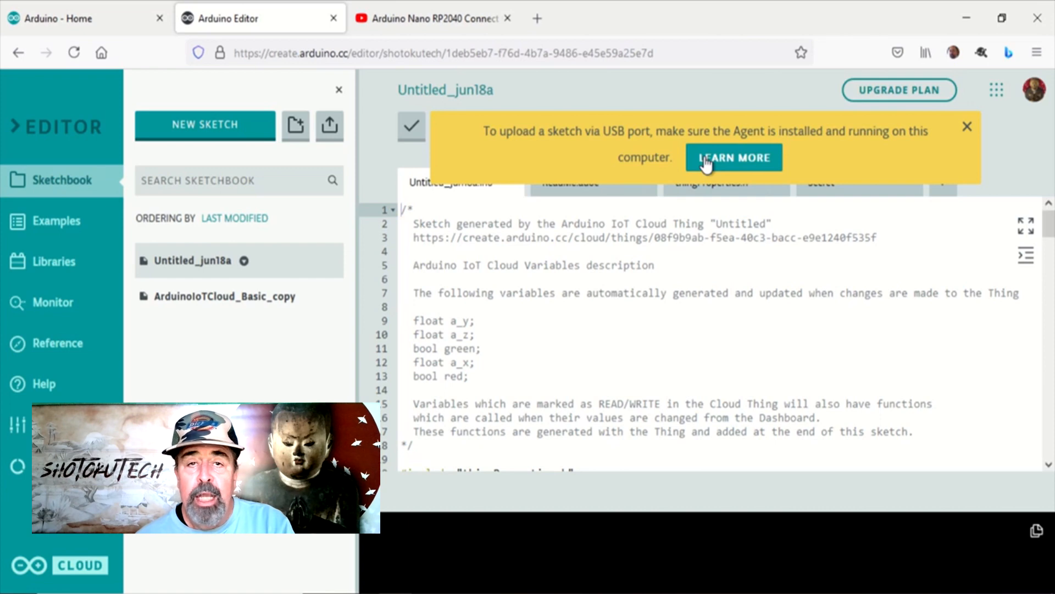
pyautogui.moveTo(717, 161)
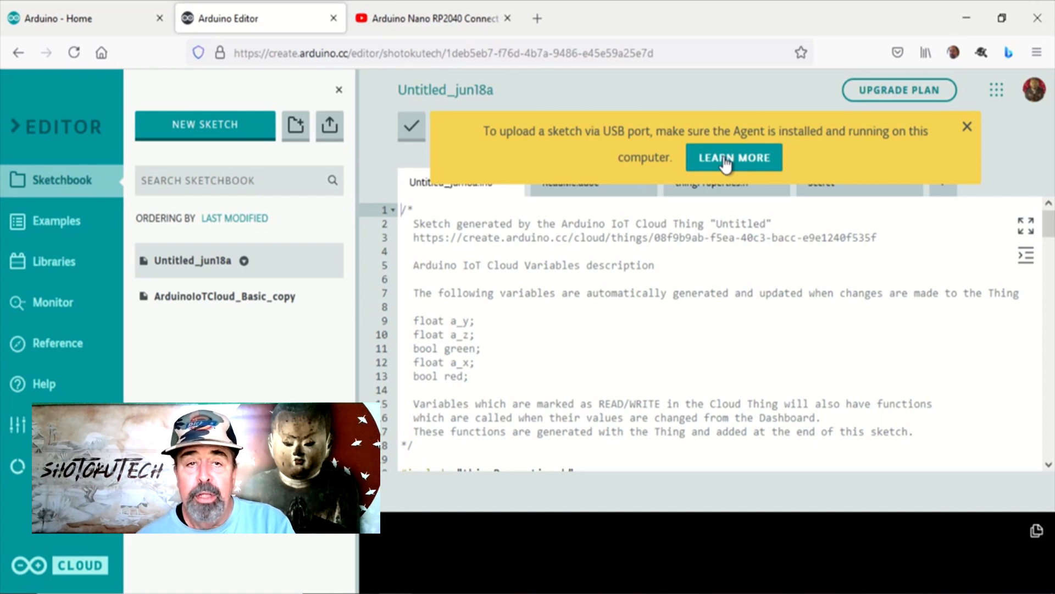
pyautogui.click(734, 158)
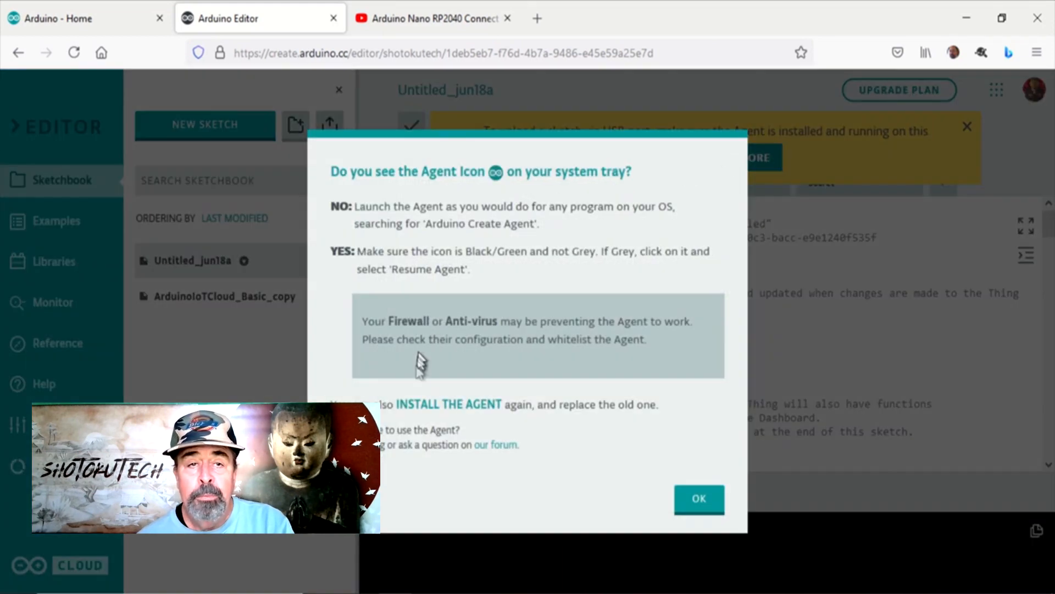
pyautogui.moveTo(421, 410)
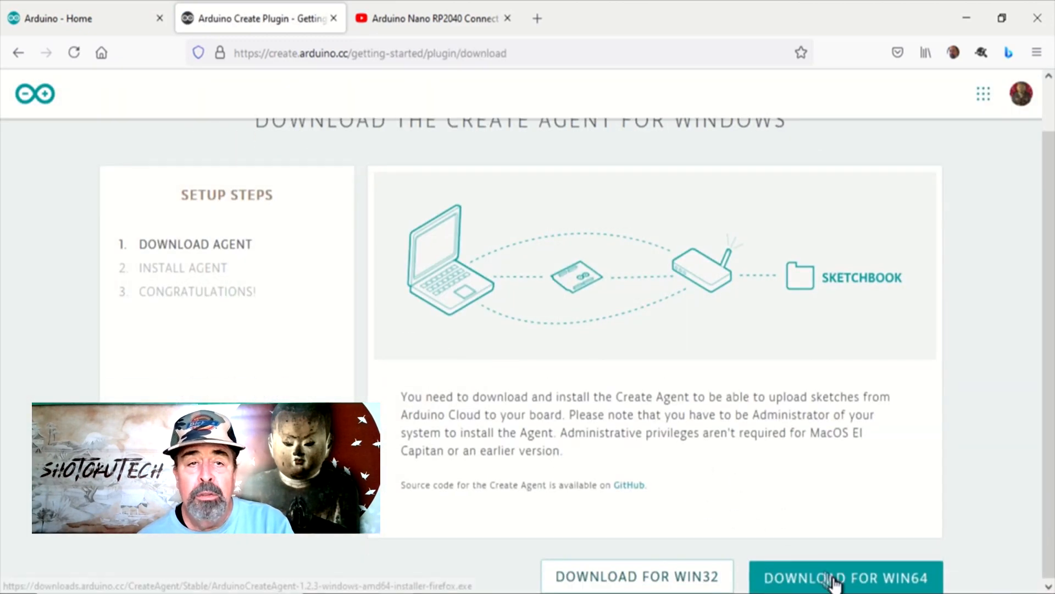
pyautogui.click(845, 577)
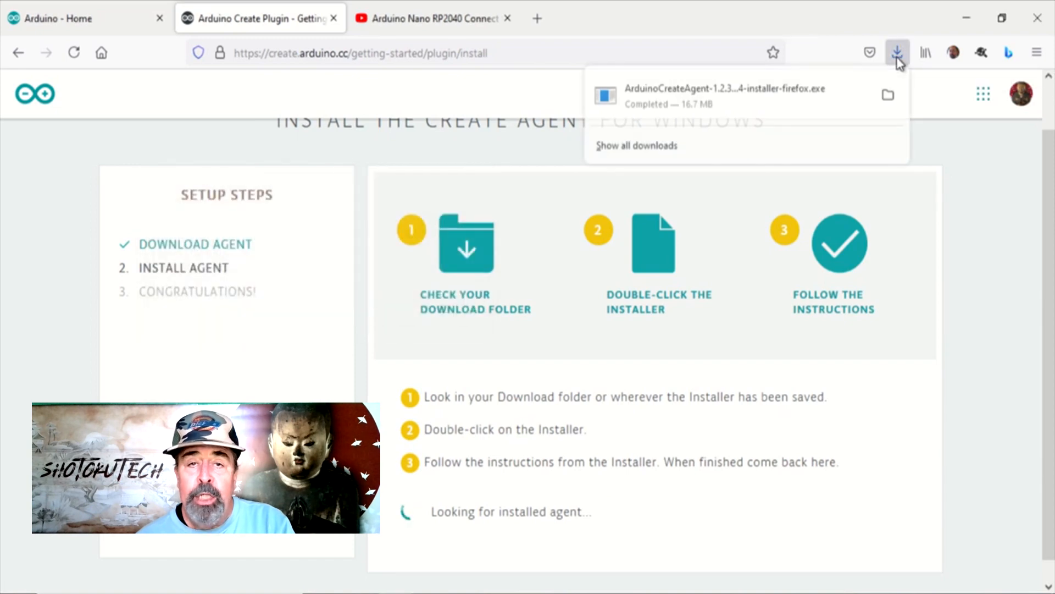
pyautogui.rightClick(724, 94)
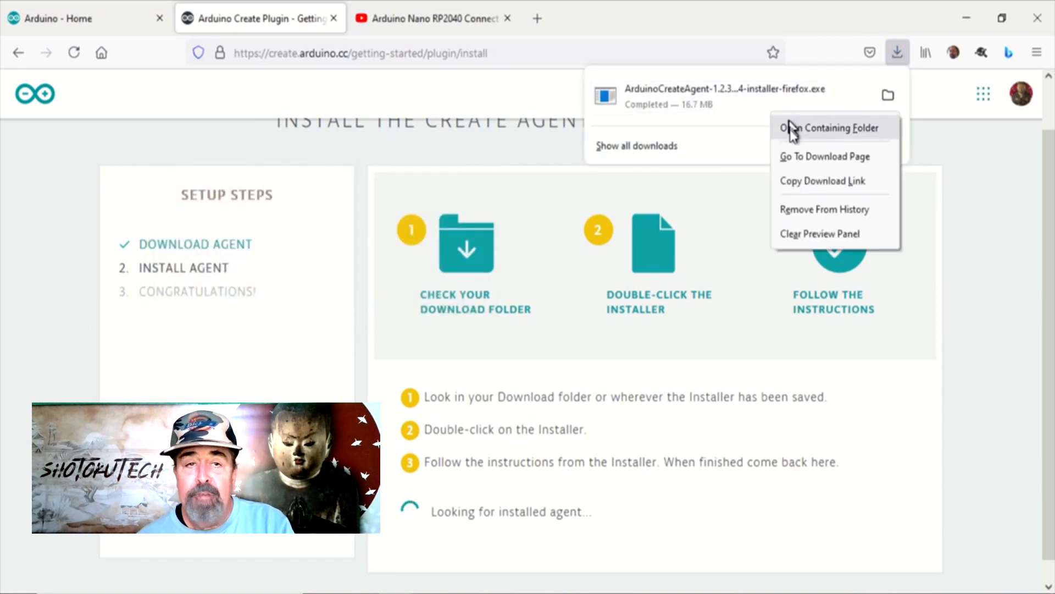
pyautogui.click(827, 127)
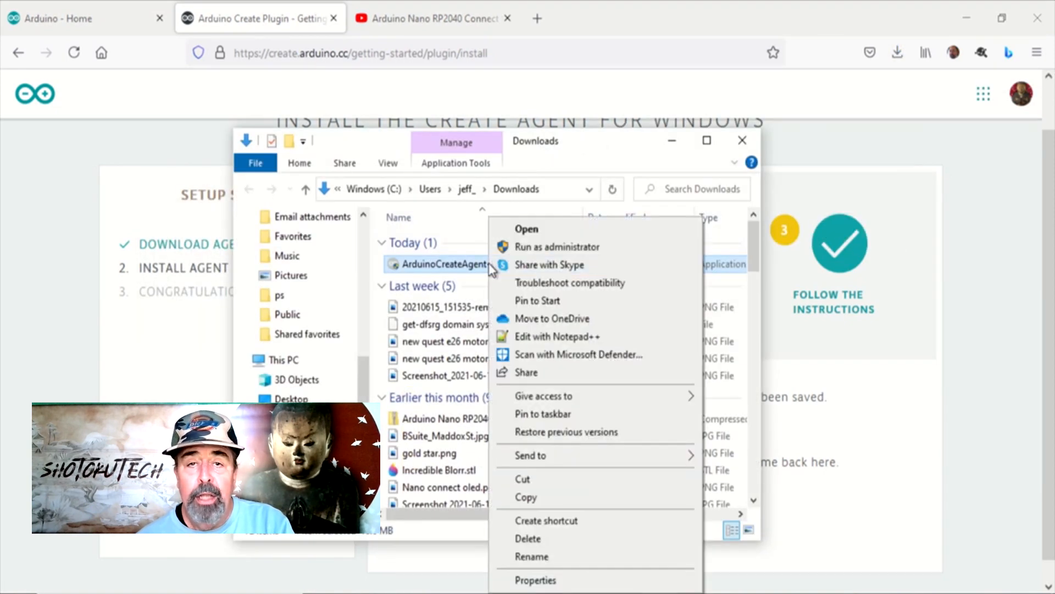
# - Run the installer, accept the license, keep the default folder and enable support for other browsers
pyautogui.click(526, 229)
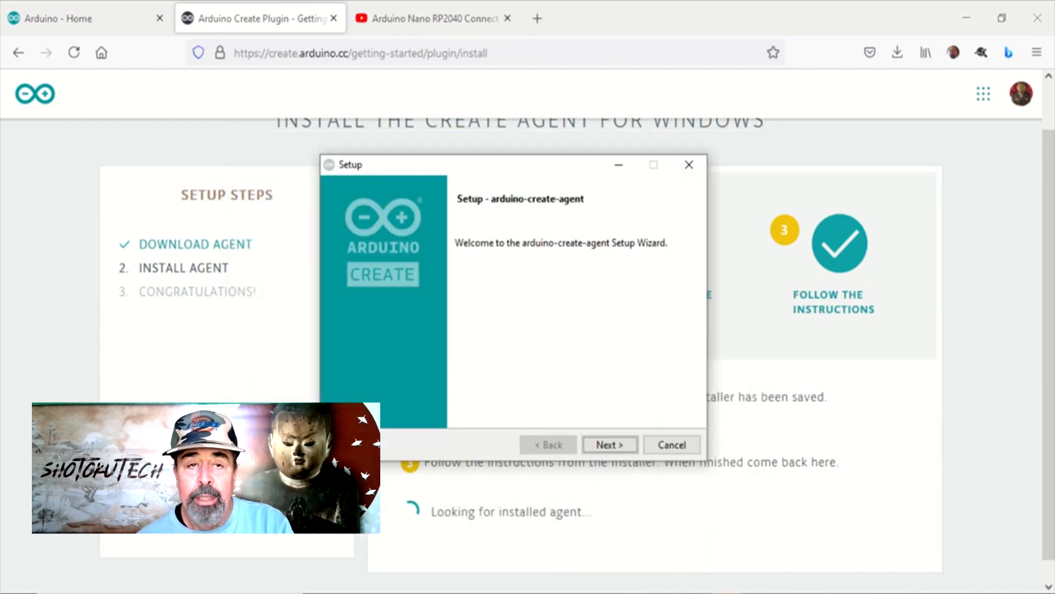
pyautogui.click(609, 444)
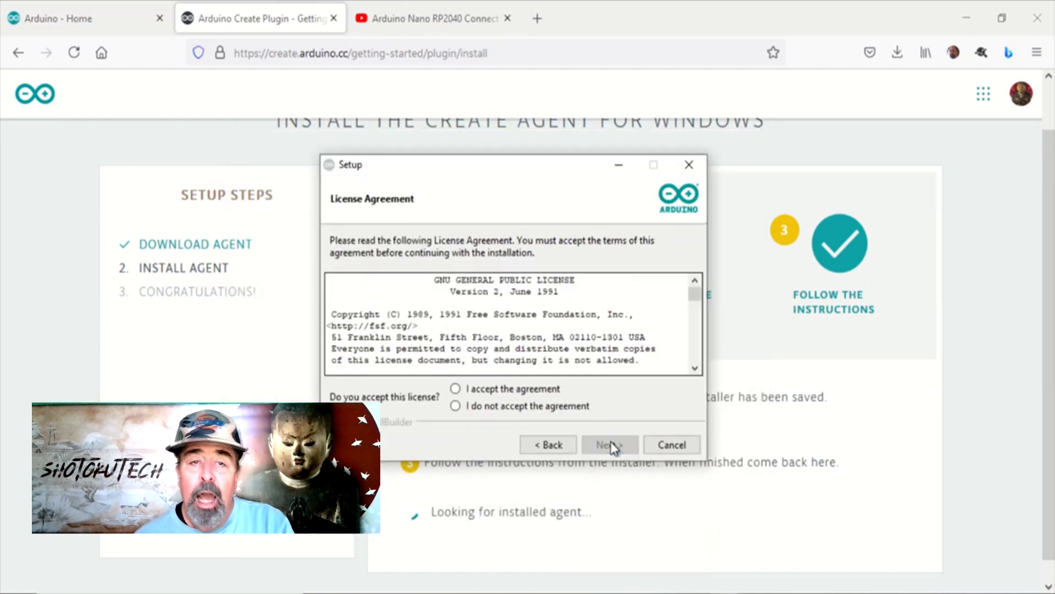
pyautogui.click(456, 388)
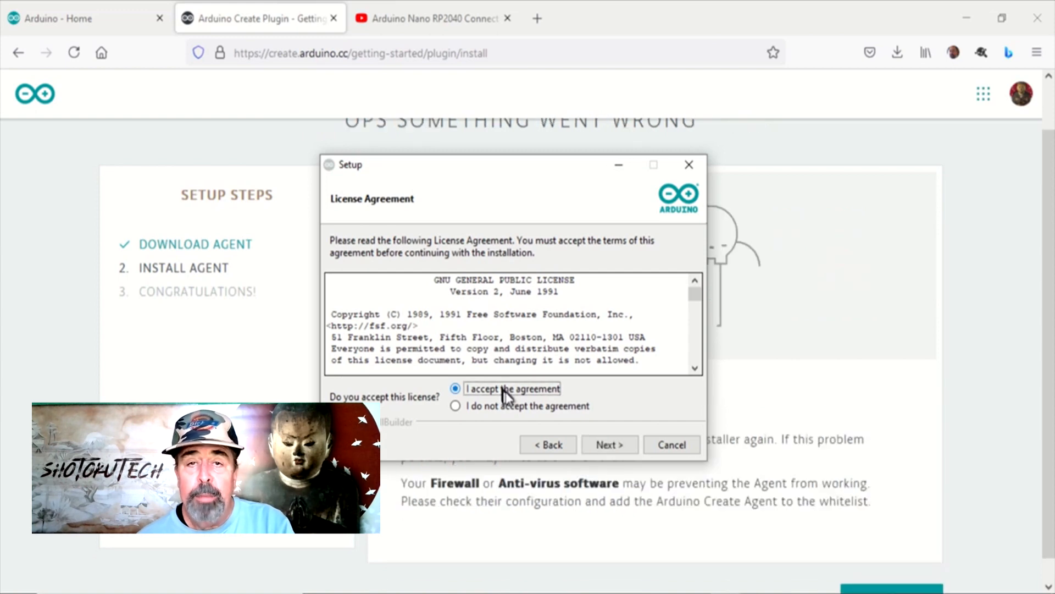
pyautogui.click(609, 444)
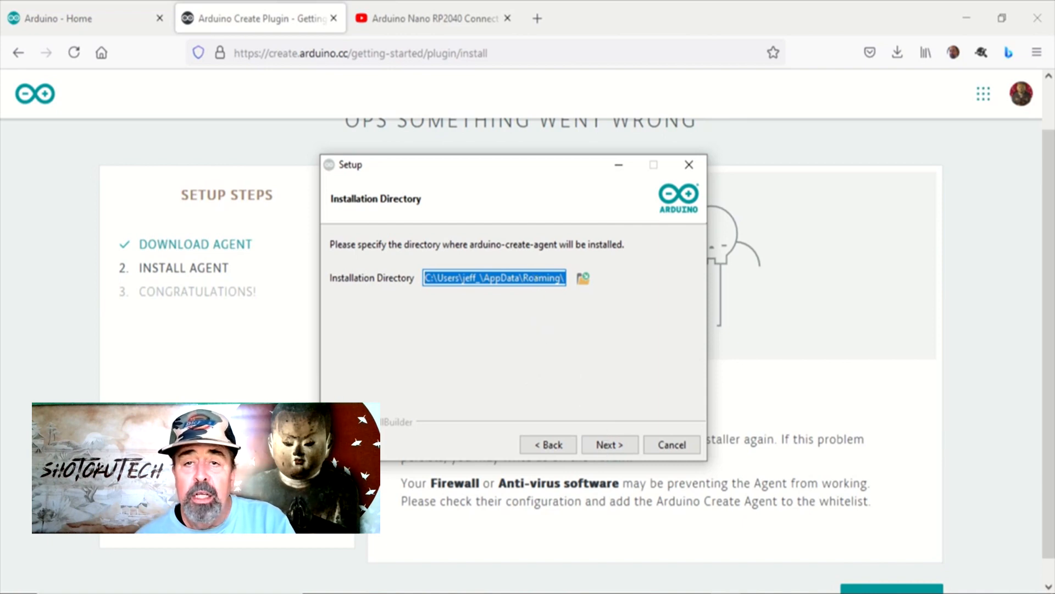
pyautogui.click(608, 444)
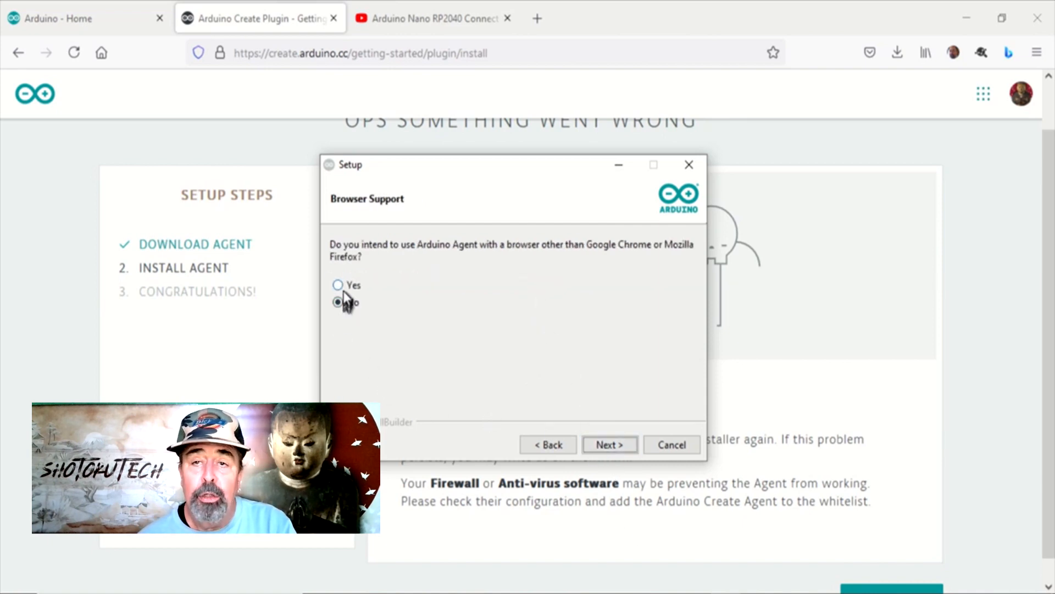
pyautogui.click(337, 284)
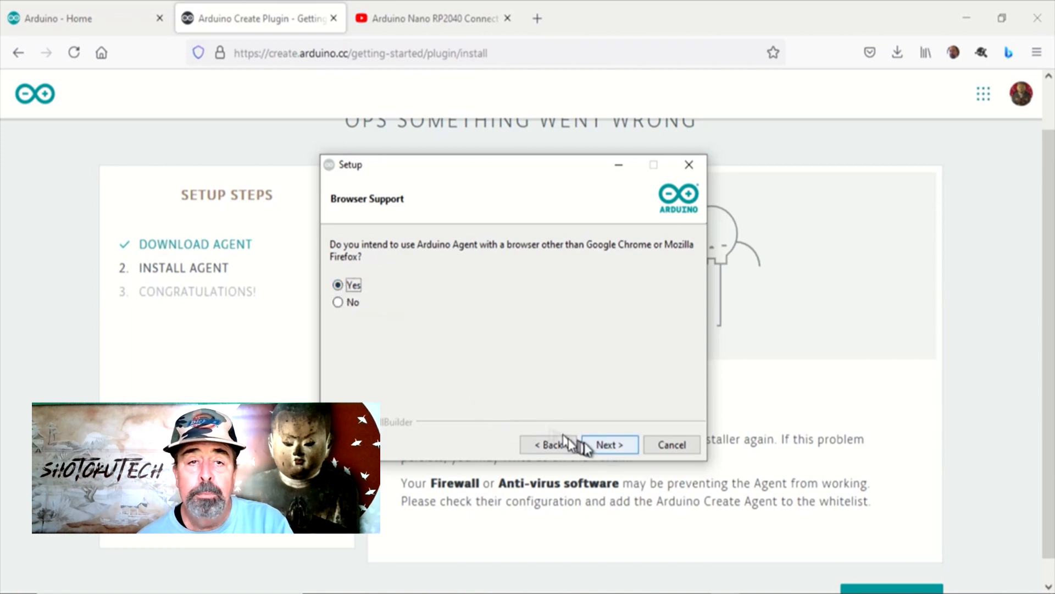
pyautogui.click(608, 444)
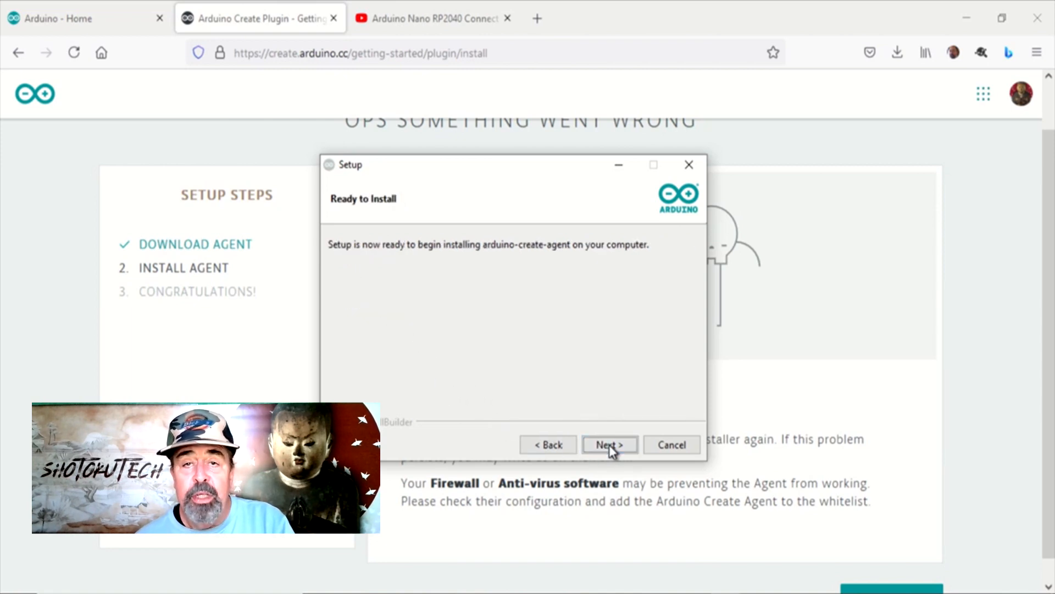
# - Install the agent, allowing firewall access, the Arduino certificate and the board drivers
pyautogui.click(607, 444)
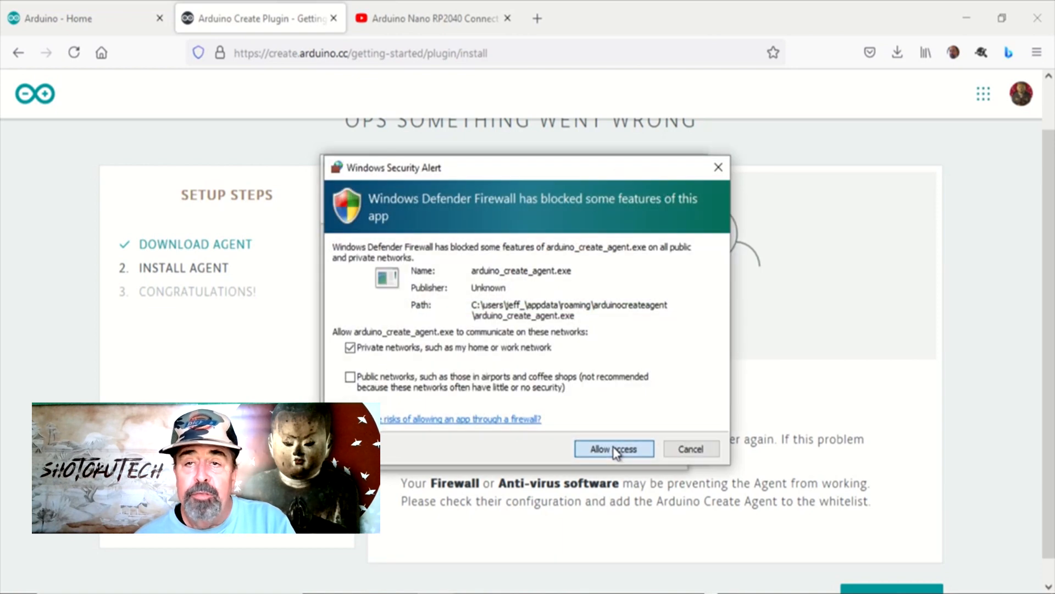
pyautogui.click(613, 448)
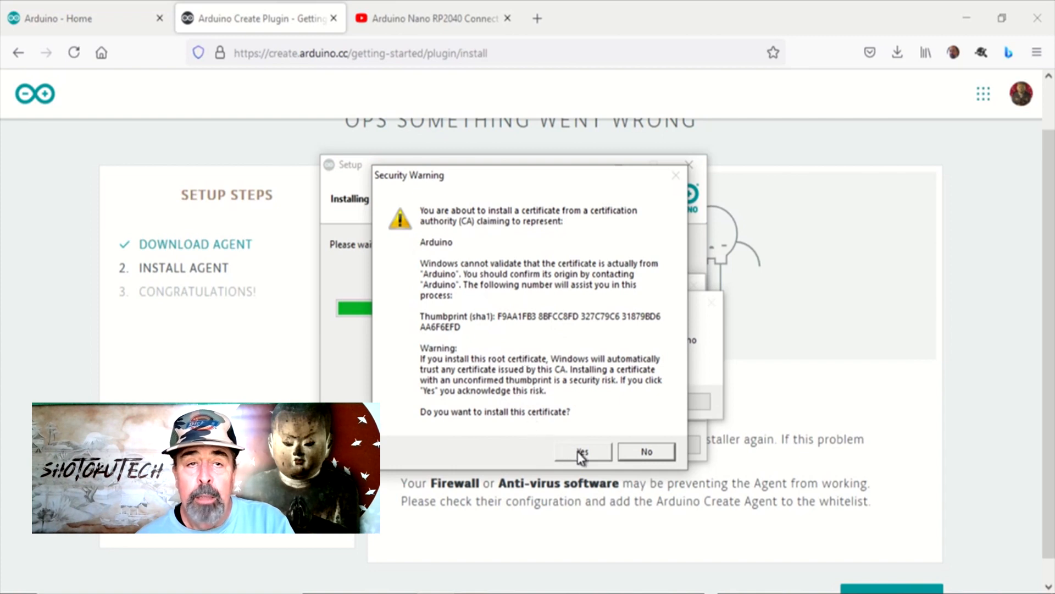
pyautogui.click(582, 451)
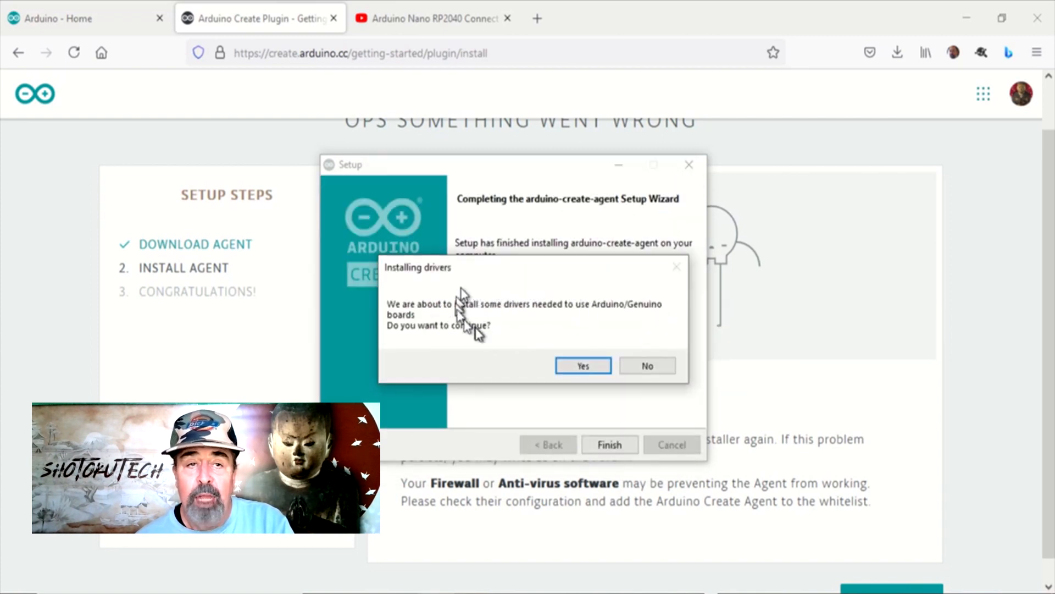
pyautogui.click(583, 365)
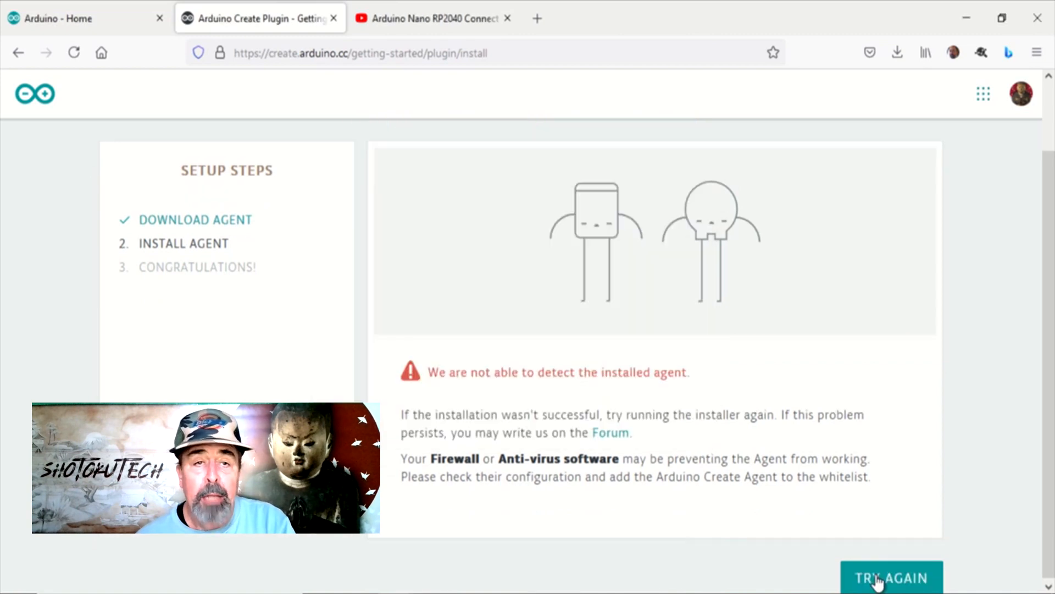
# - Retry agent detection and return to the Untitled_jun18a sketch via Go to Arduino Create
pyautogui.click(891, 577)
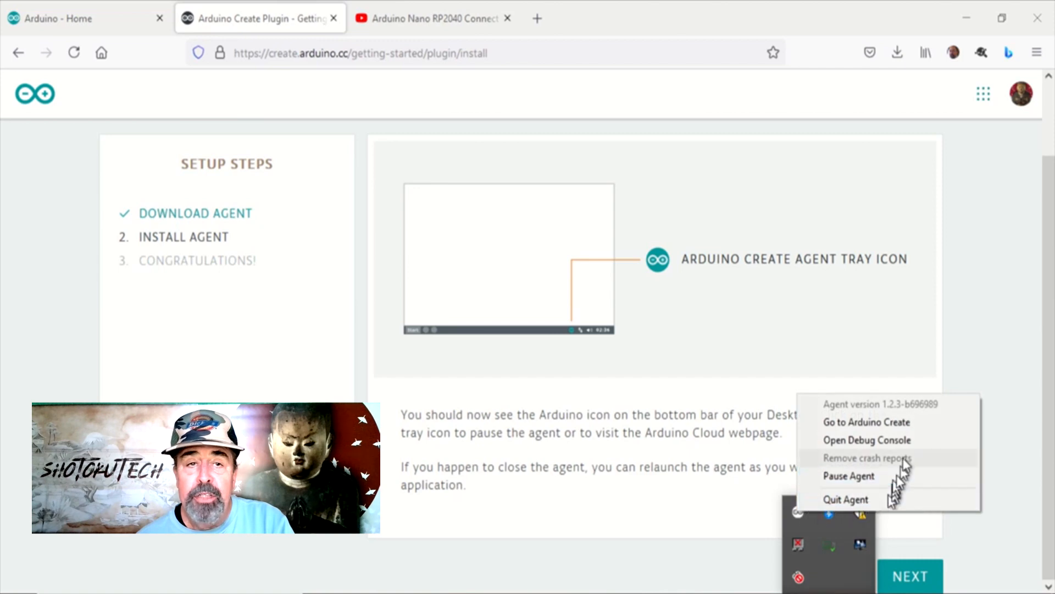
pyautogui.click(866, 422)
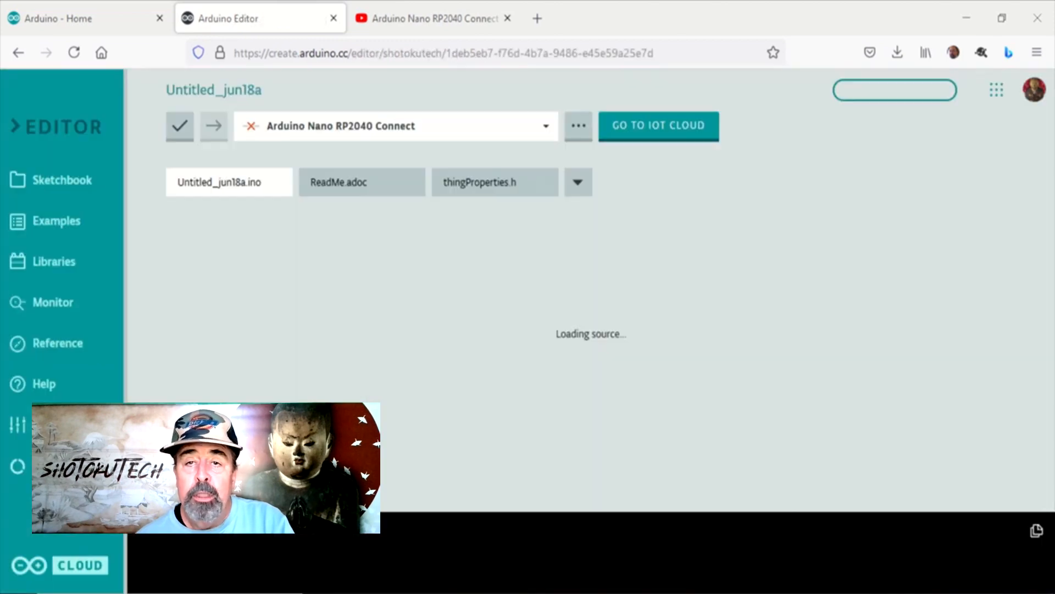
pyautogui.click(62, 179)
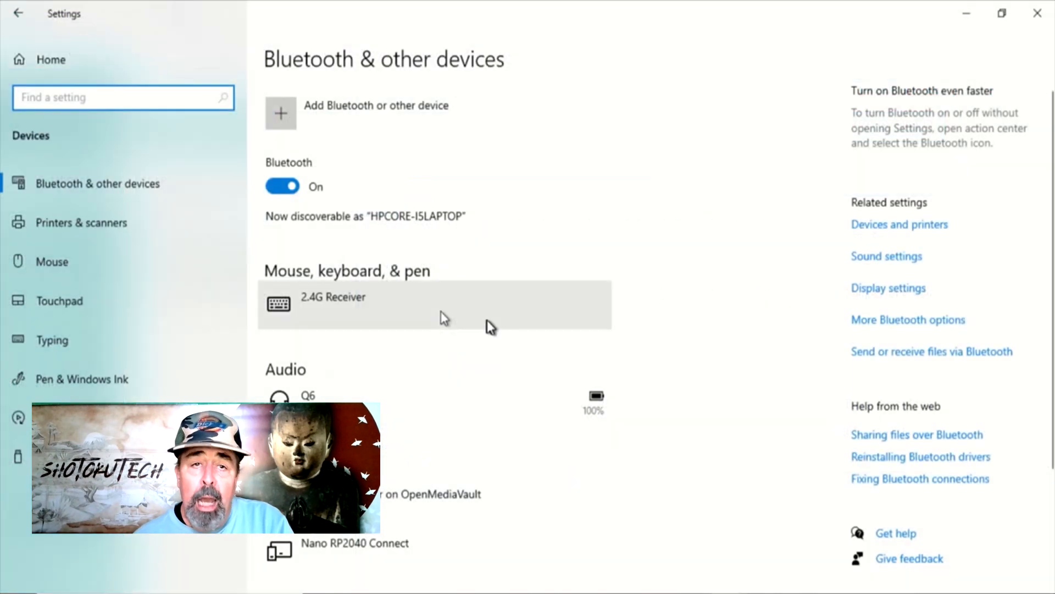
# - Scroll Bluetooth & other devices down to the Nano RP2040 Connect entry
pyautogui.scroll(-3)
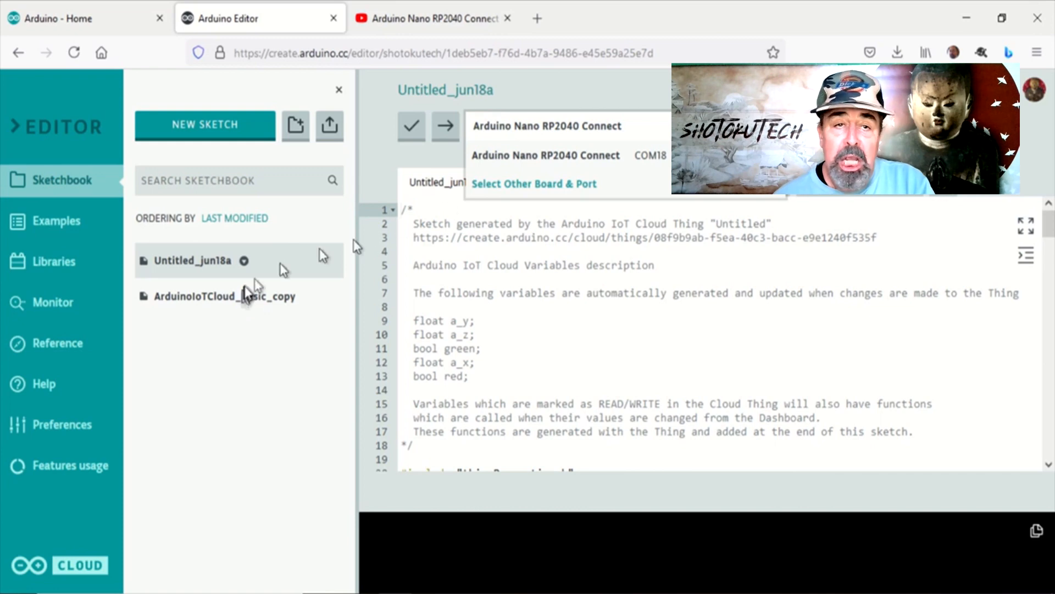
# - Browse the Select Other Board & Port list, with COM18 offered
pyautogui.click(535, 183)
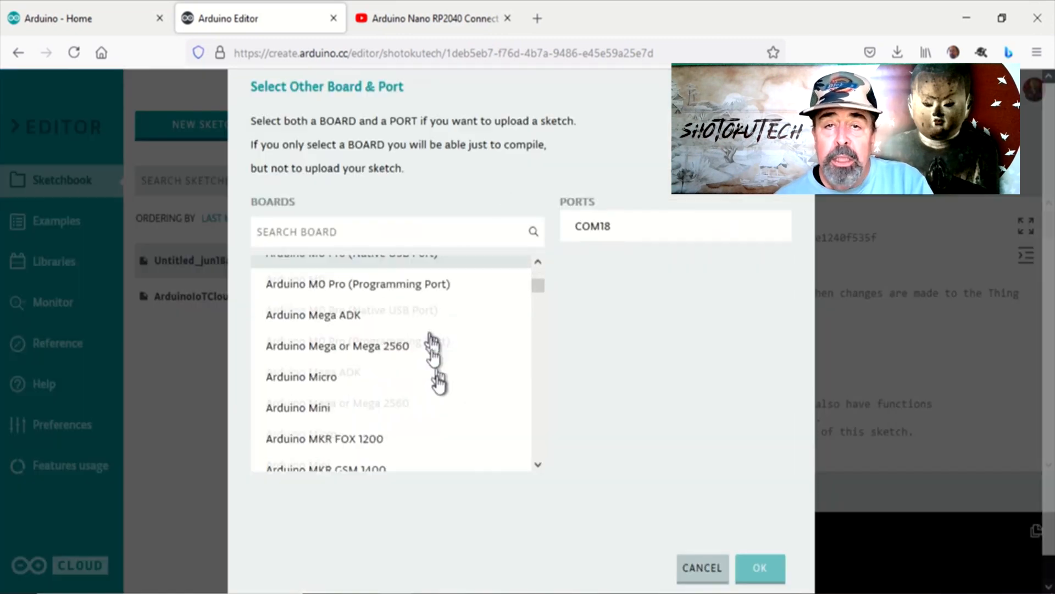
pyautogui.scroll(-3)
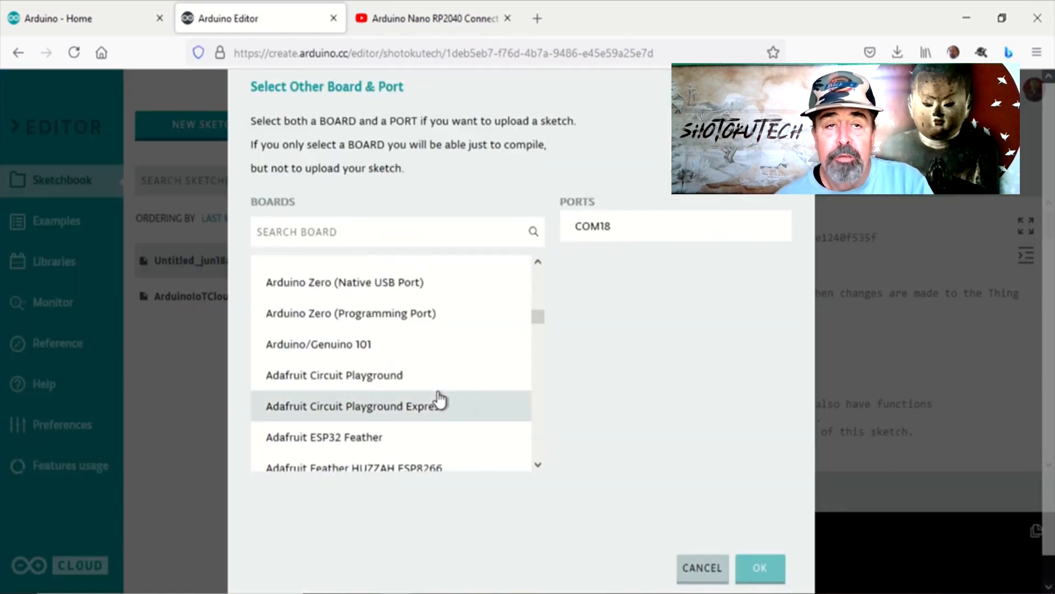
pyautogui.scroll(-3)
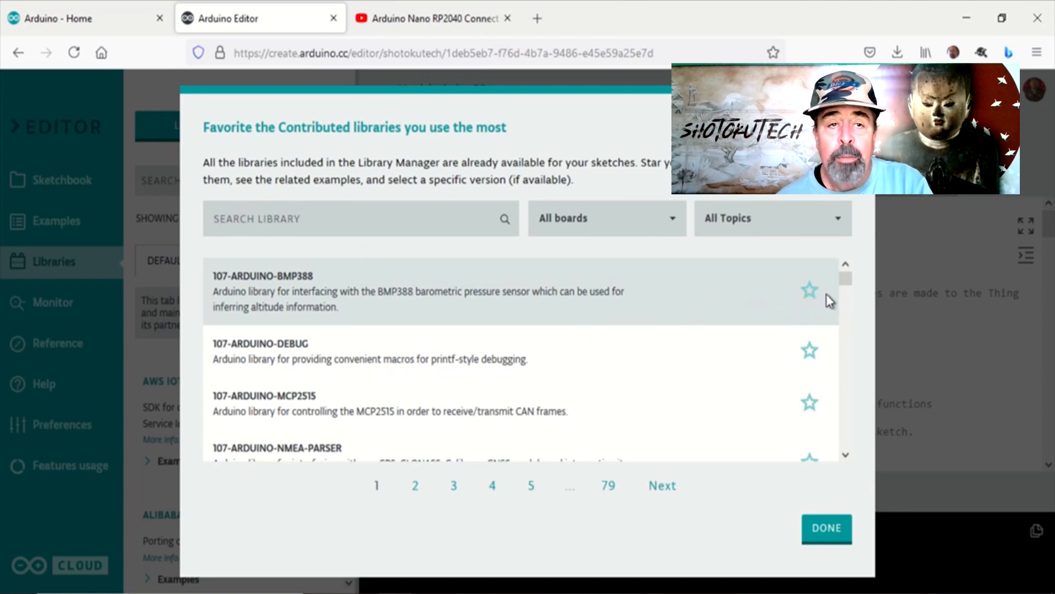
# - Star the BMP388 library, finish with the catalogue, and dismiss the sketchbook import note
pyautogui.click(808, 289)
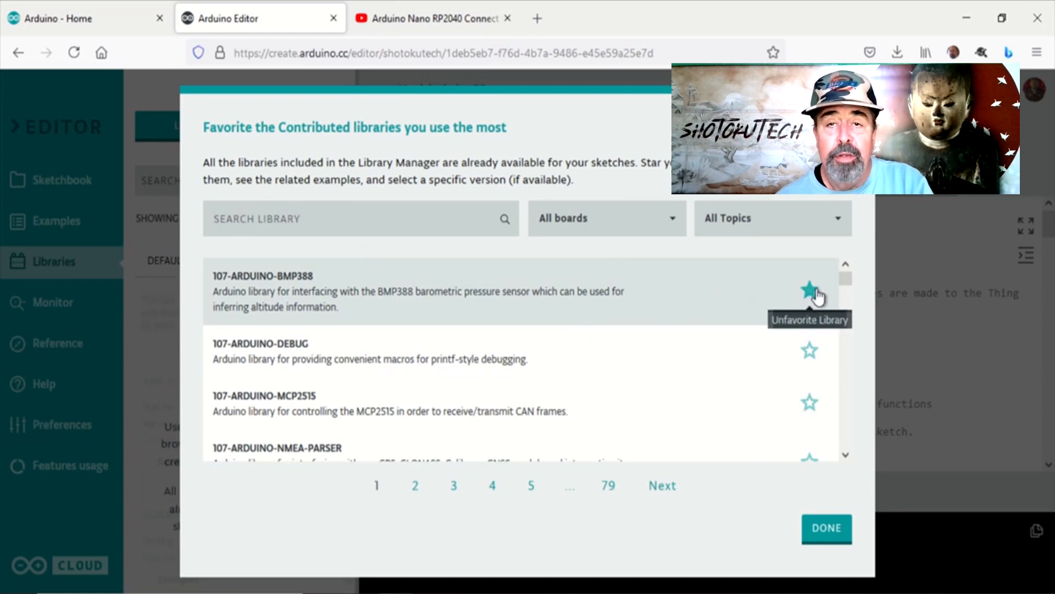
pyautogui.click(809, 289)
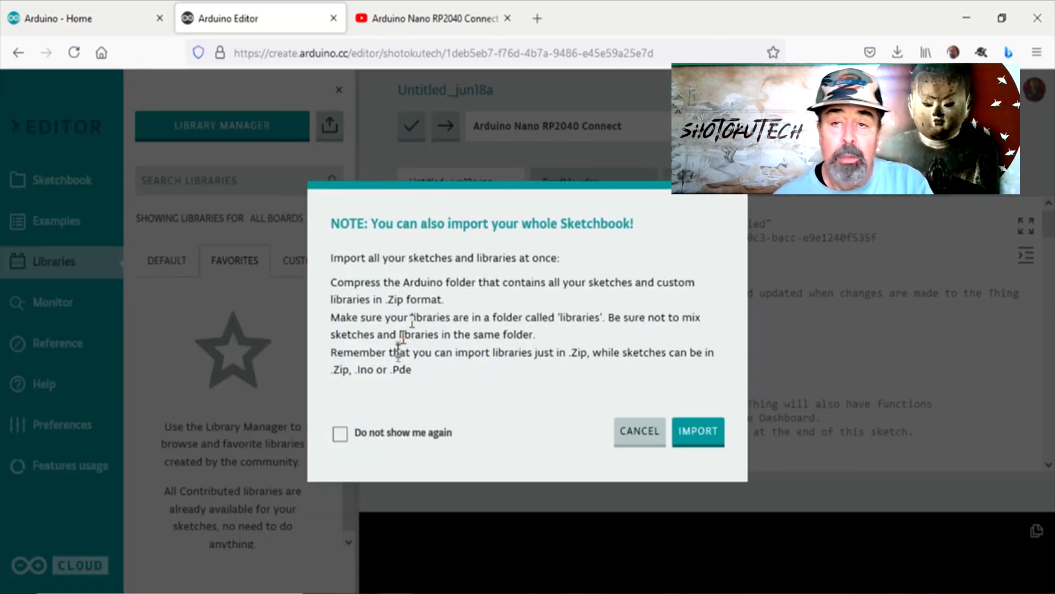
pyautogui.moveTo(638, 431)
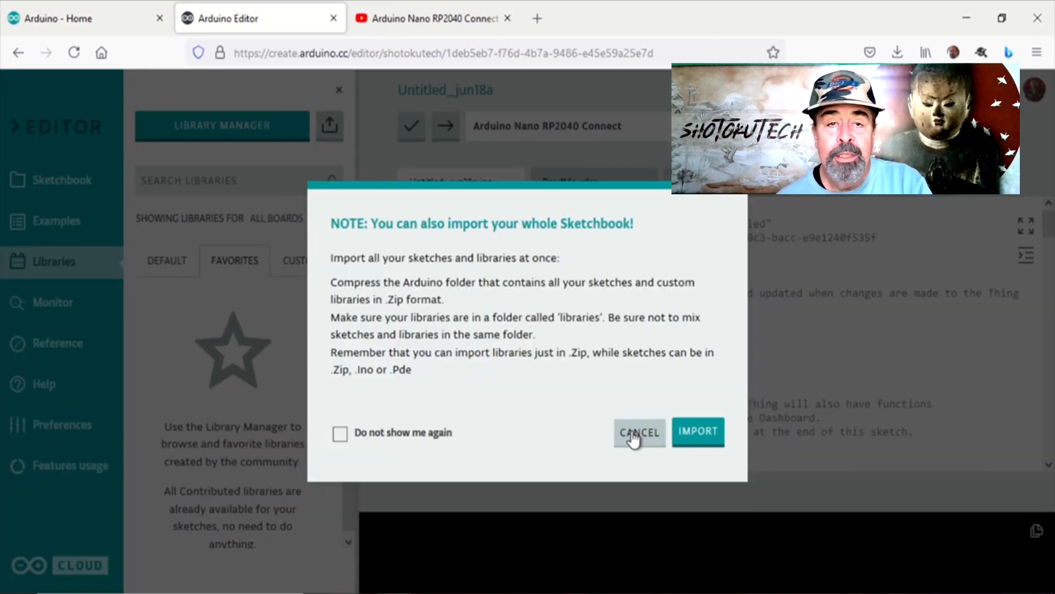
pyautogui.click(638, 431)
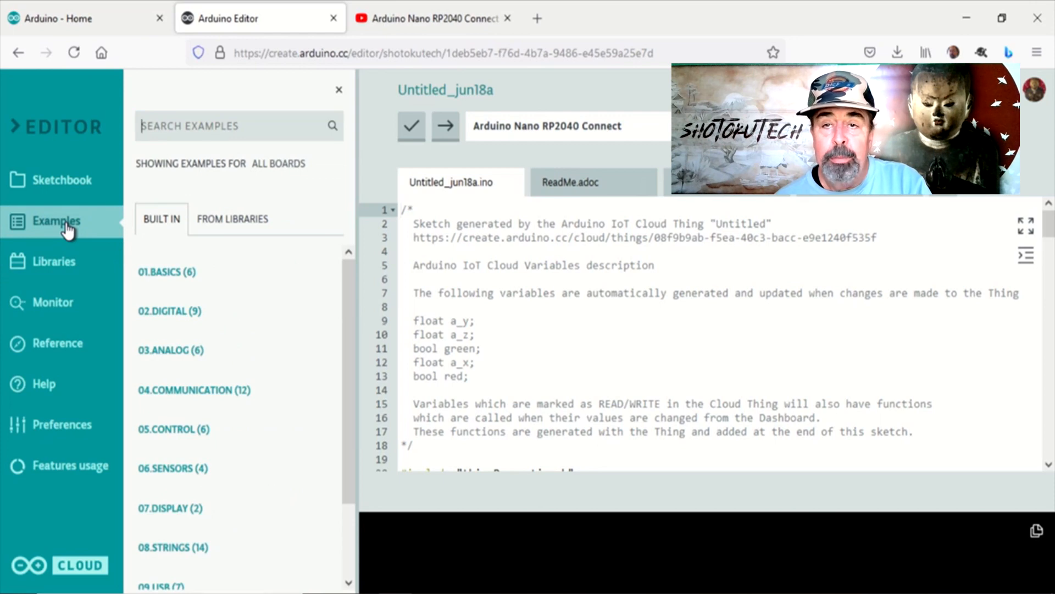
# - View library examples and the serial monitor's accelerometer readings, then return to built-in examples for Nano RP2040 Connect on COM18
pyautogui.click(232, 217)
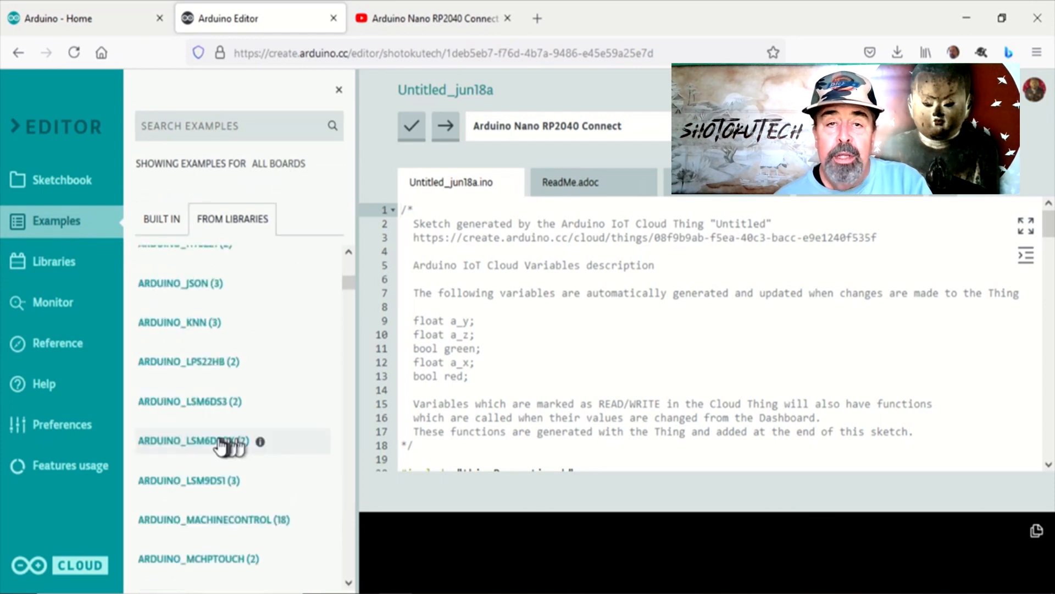
pyautogui.click(193, 439)
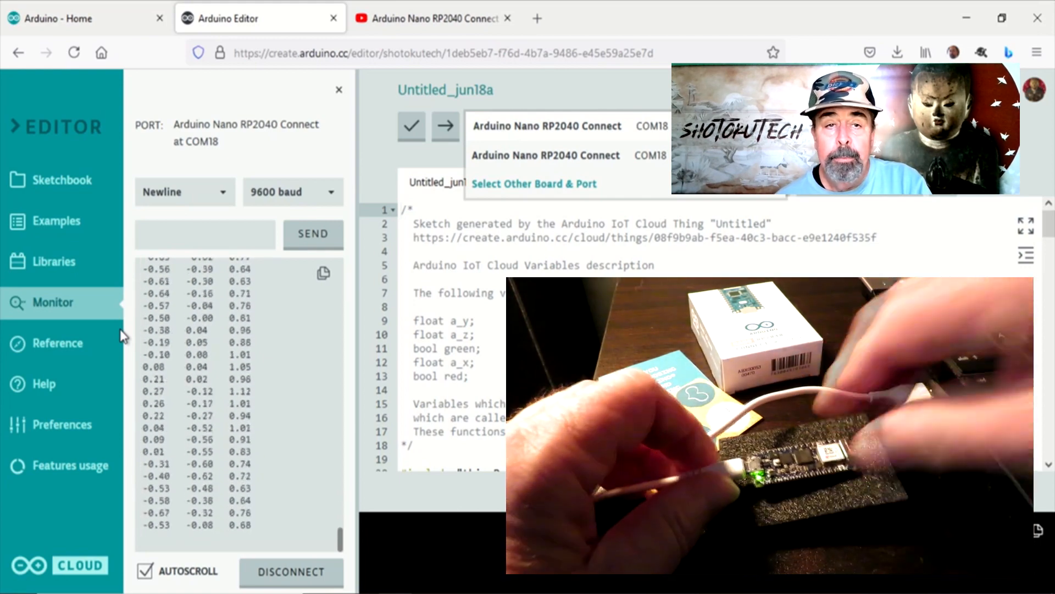
pyautogui.click(56, 221)
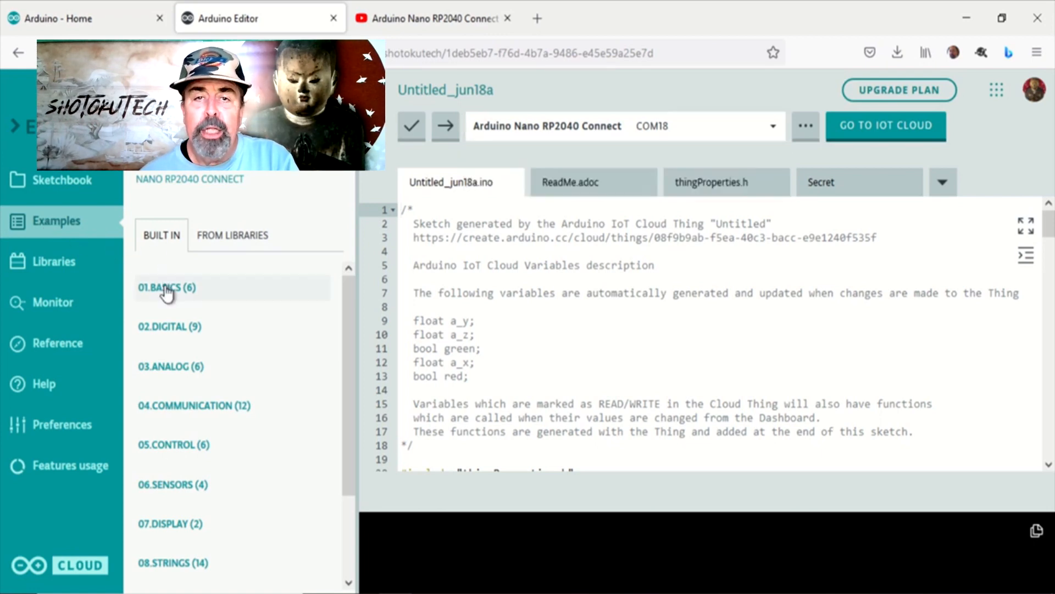
# - Load the Blink example from 01.BASICS and read through the Blink.ino code
pyautogui.click(167, 287)
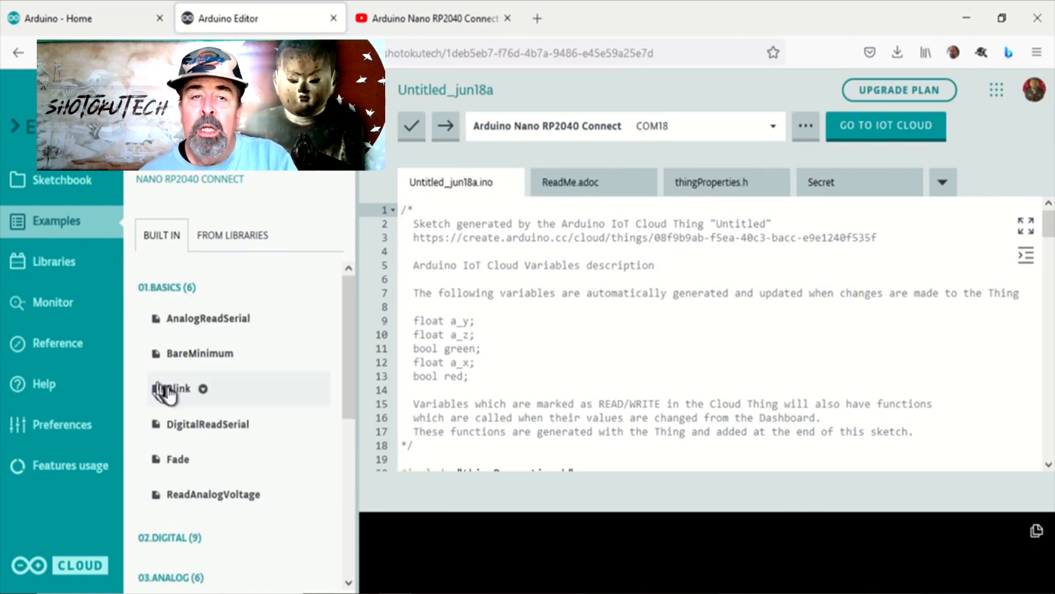
pyautogui.click(178, 388)
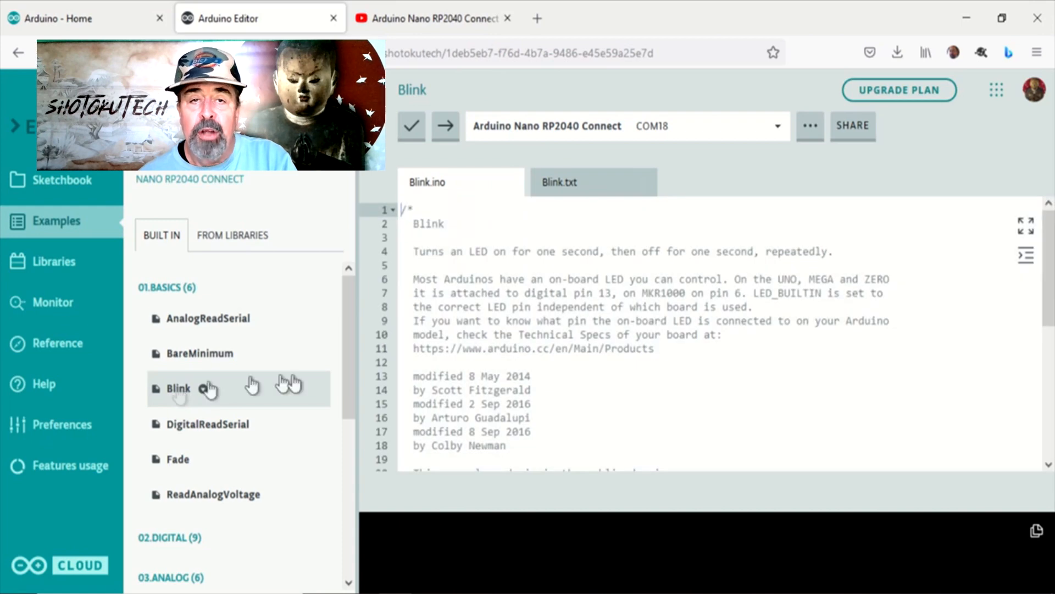
pyautogui.scroll(-3)
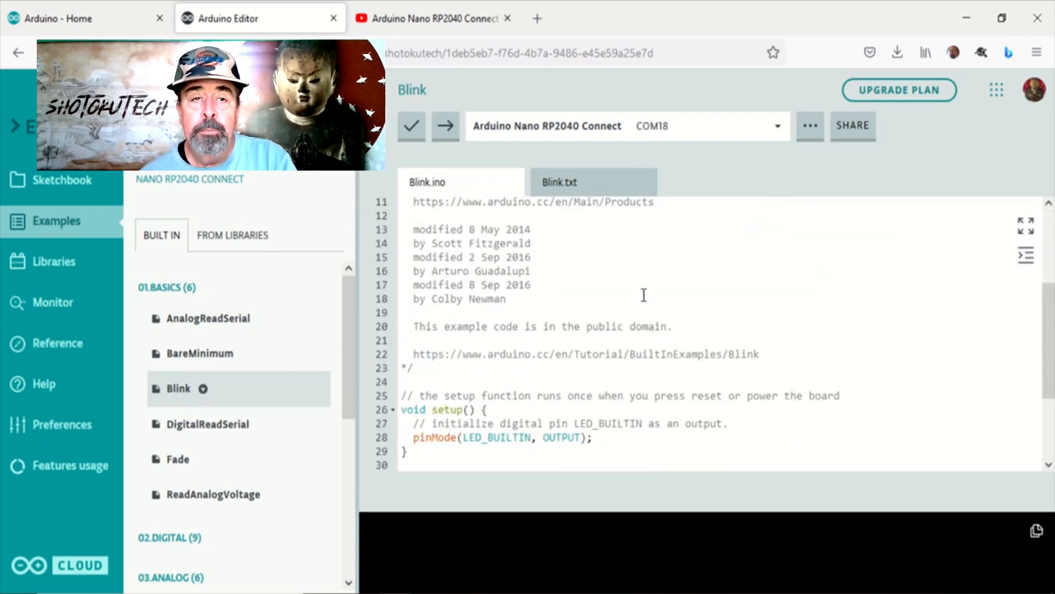
pyautogui.scroll(-3)
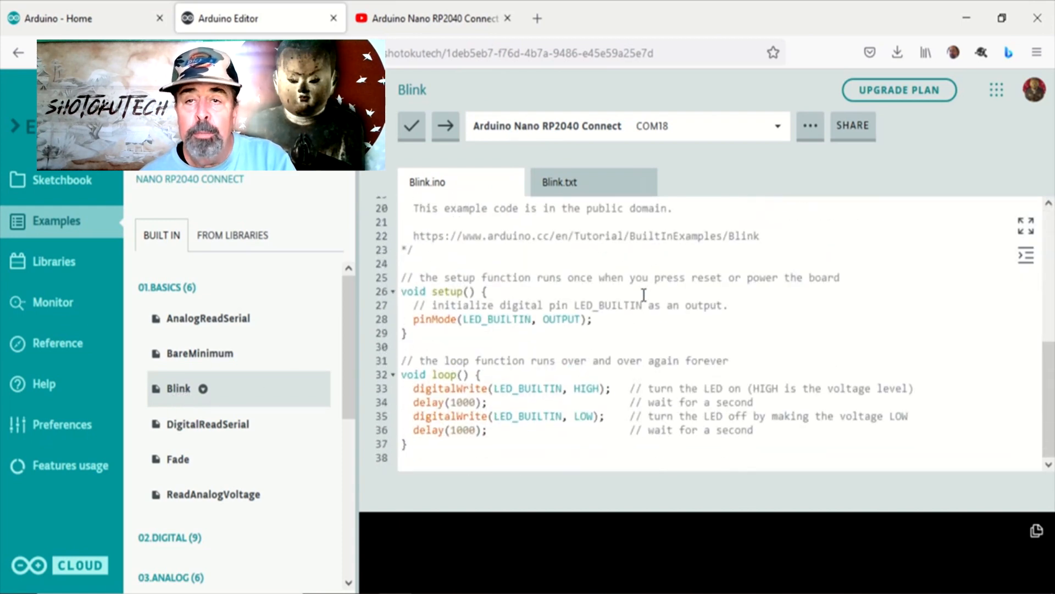
pyautogui.click(558, 181)
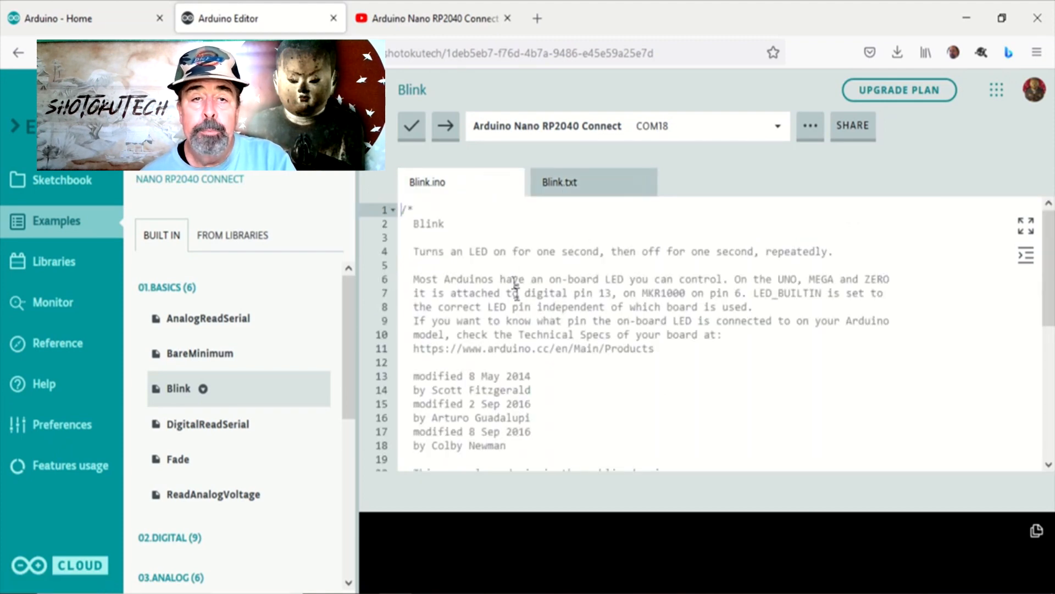
pyautogui.click(445, 125)
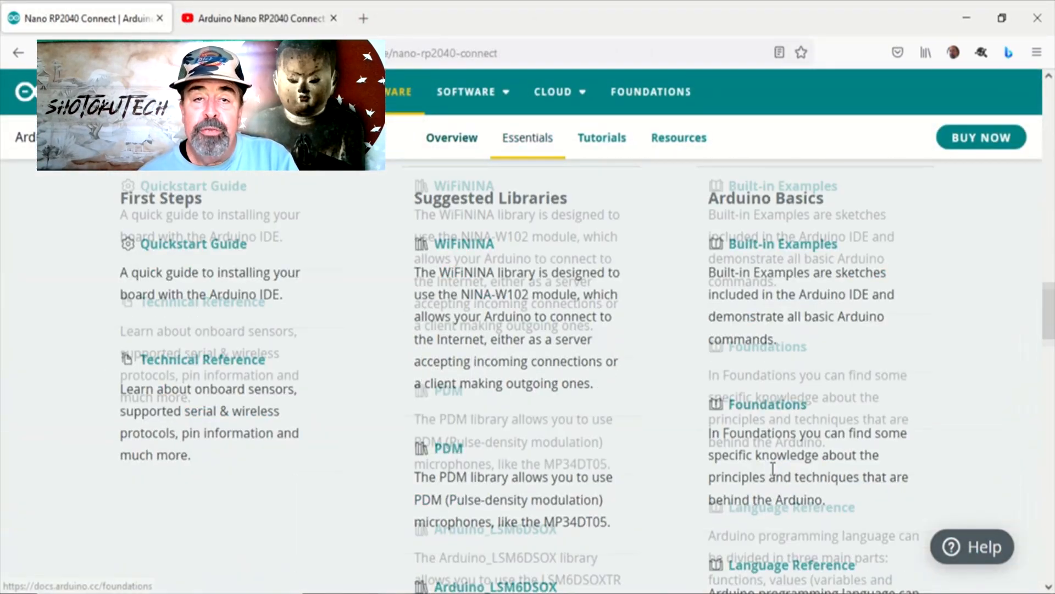
# - Switch to the Nano RP2040 Connect docs tab showing the Essentials section
pyautogui.click(601, 137)
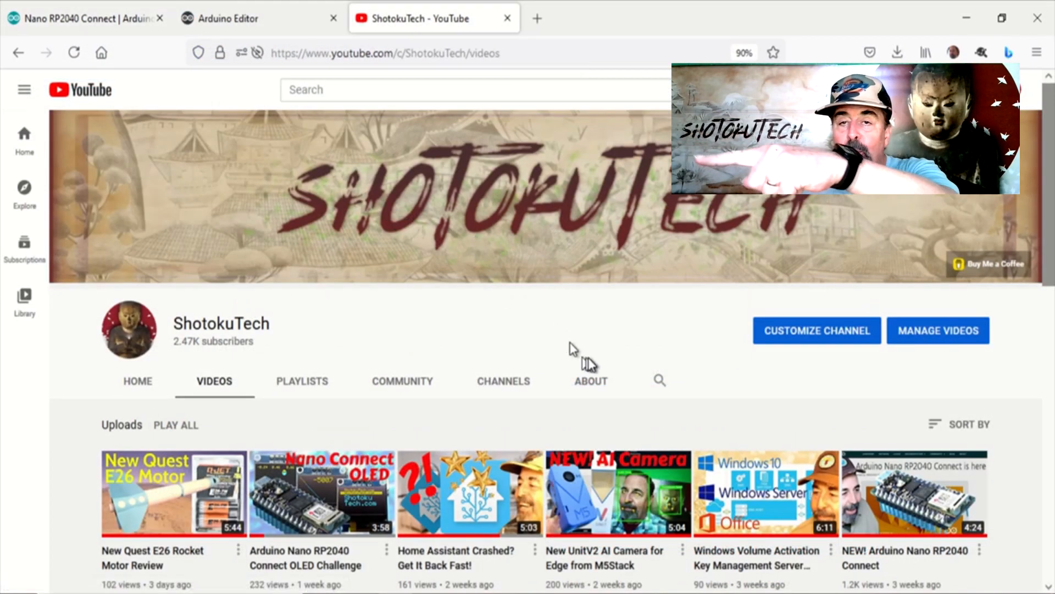
pyautogui.scroll(-3)
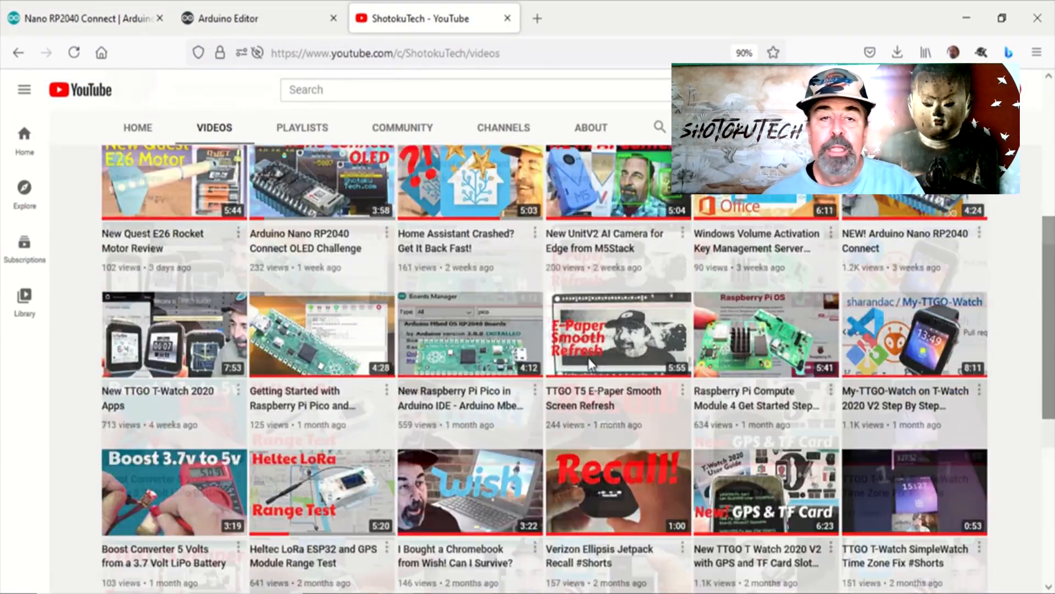
pyautogui.scroll(-3)
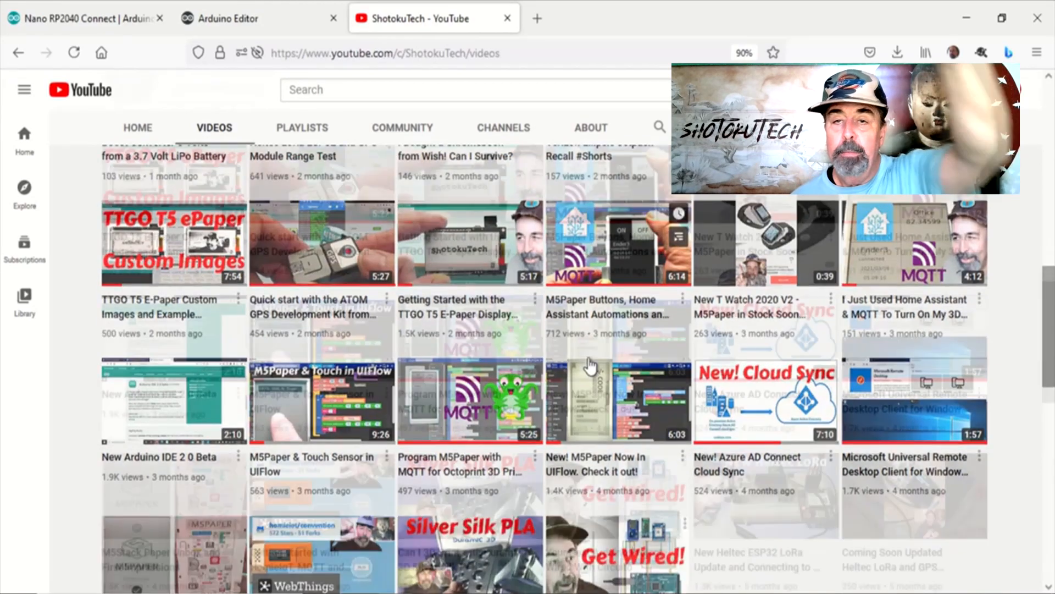
pyautogui.scroll(3)
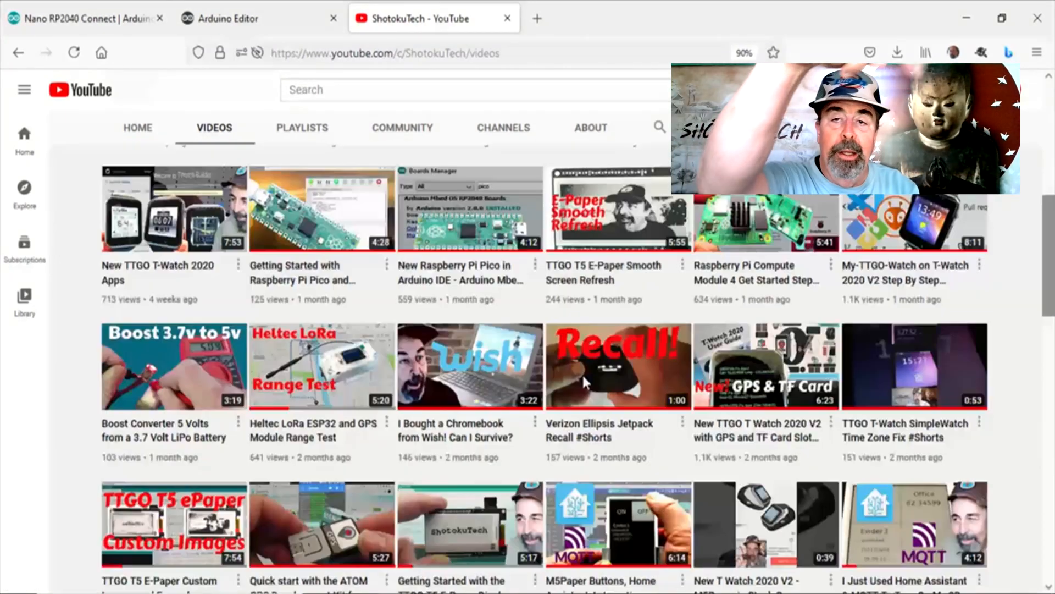
pyautogui.scroll(3)
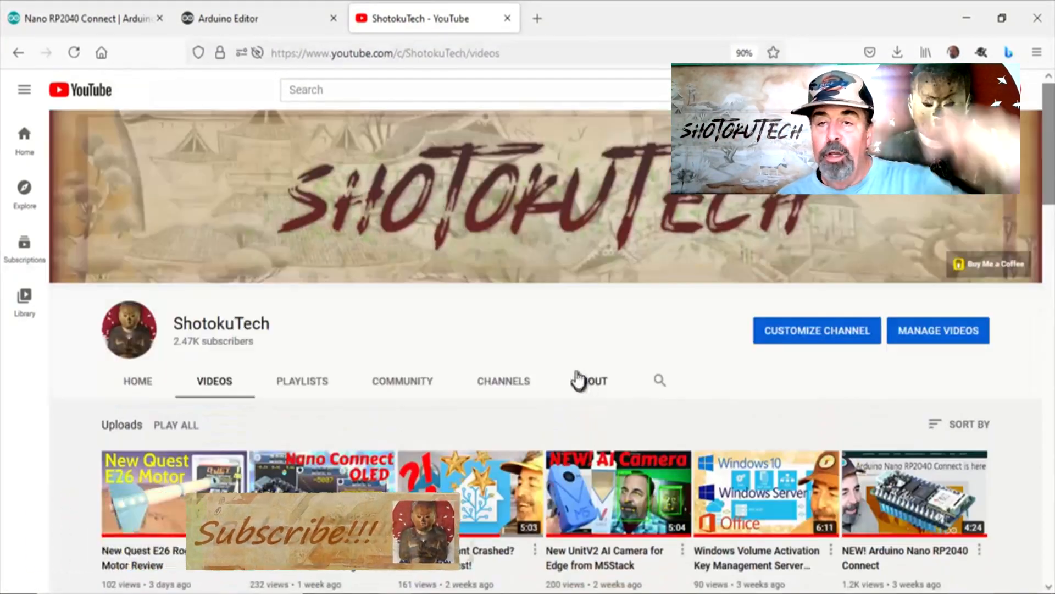
pyautogui.moveTo(418, 334)
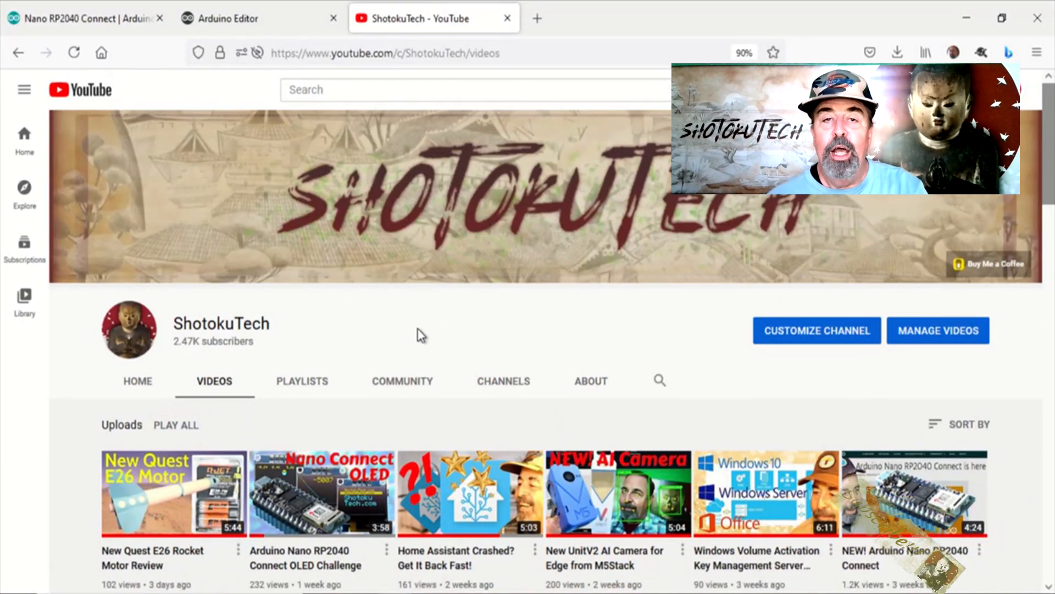